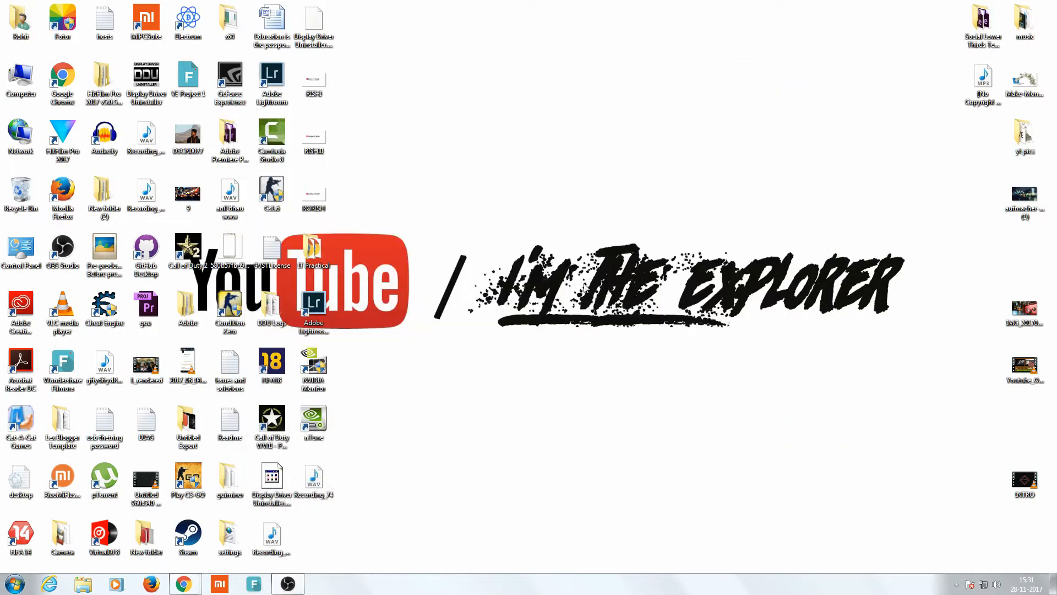
mouse_move(536, 209)
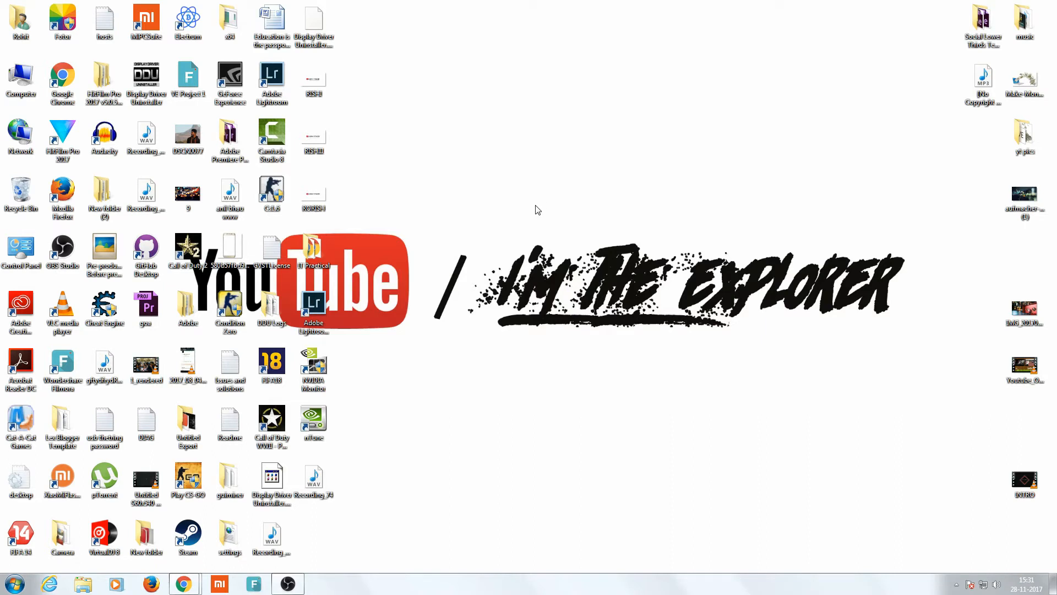
mouse_move(536, 214)
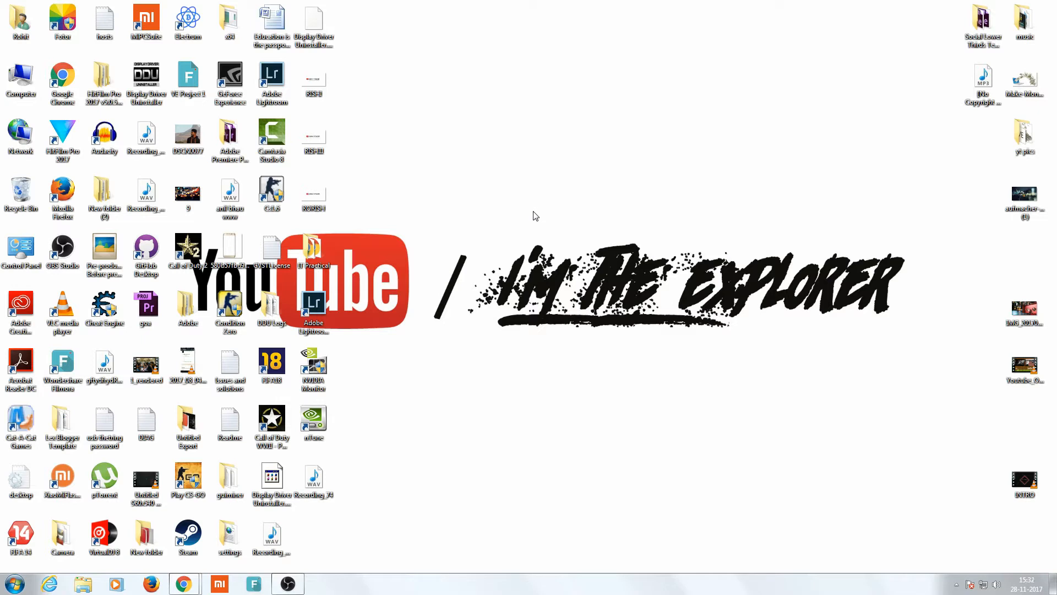
mouse_move(162, 585)
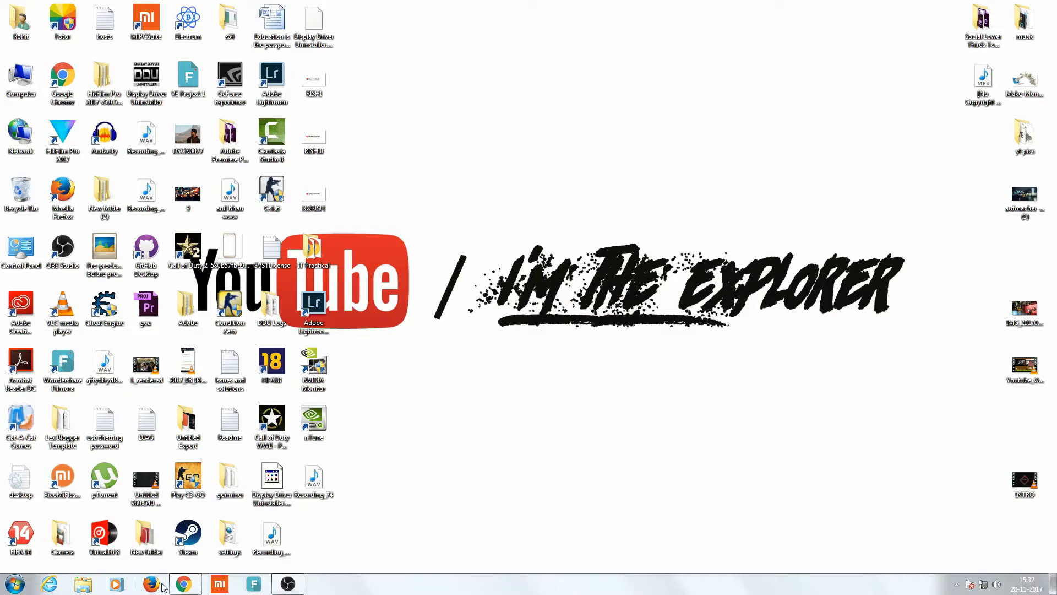
mouse_move(184, 583)
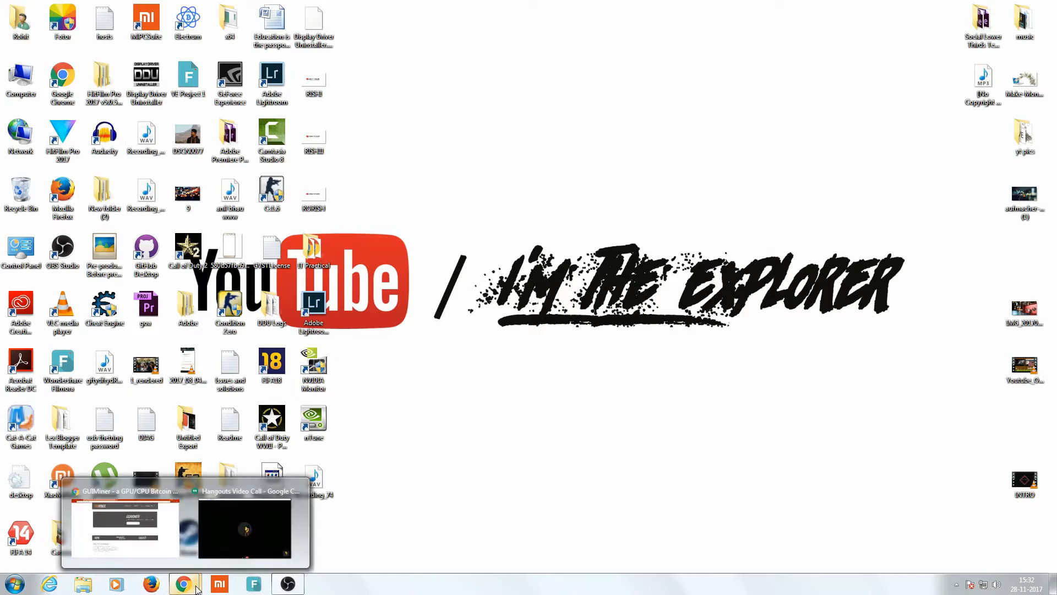
Step: Bring up the Chrome window showing the GUIMiner website
left_click(127, 519)
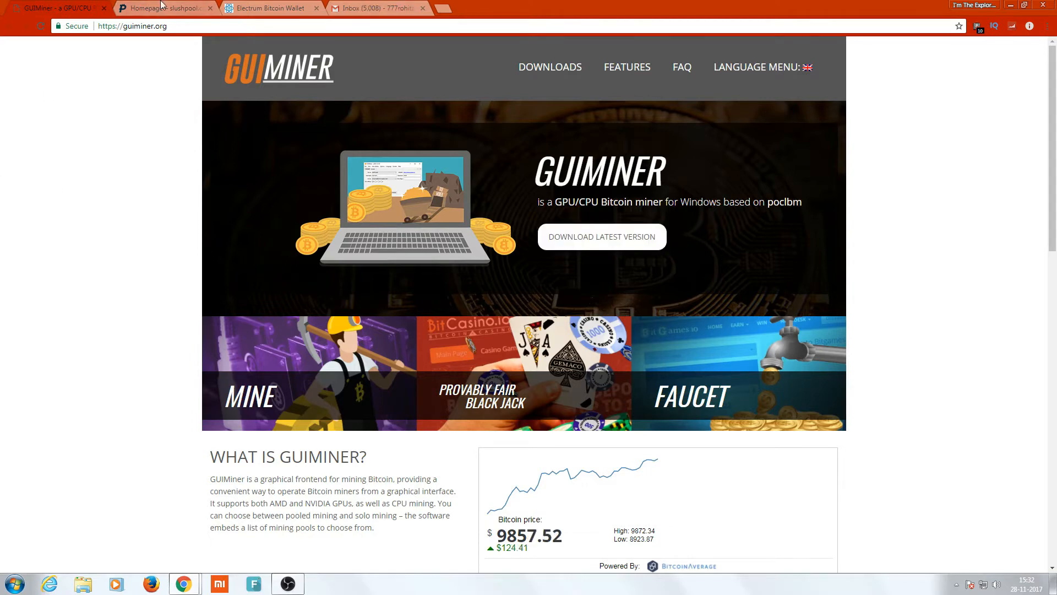
Step: View the Slush Pool homepage, then switch to the Electrum Bitcoin Wallet site
left_click(162, 7)
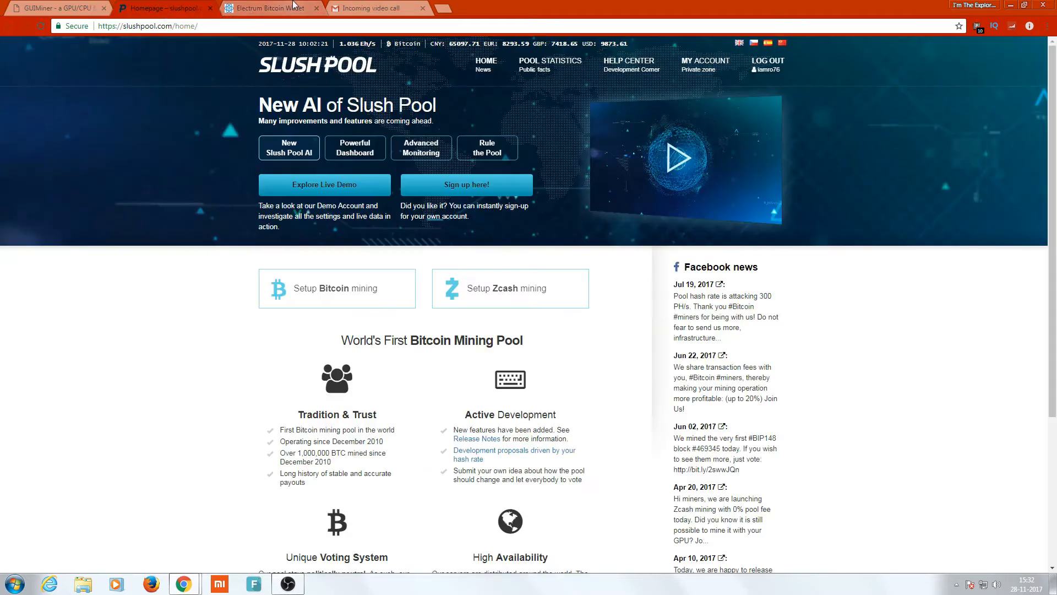
left_click(270, 8)
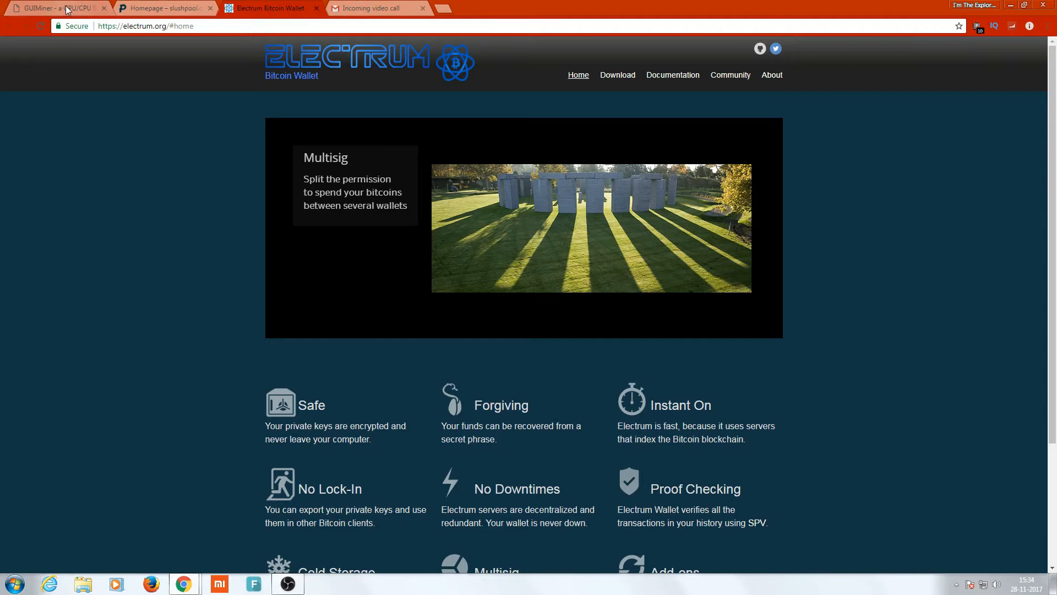
Step: Return to the Slush Pool tab and open My Account's Dashboard
left_click(162, 8)
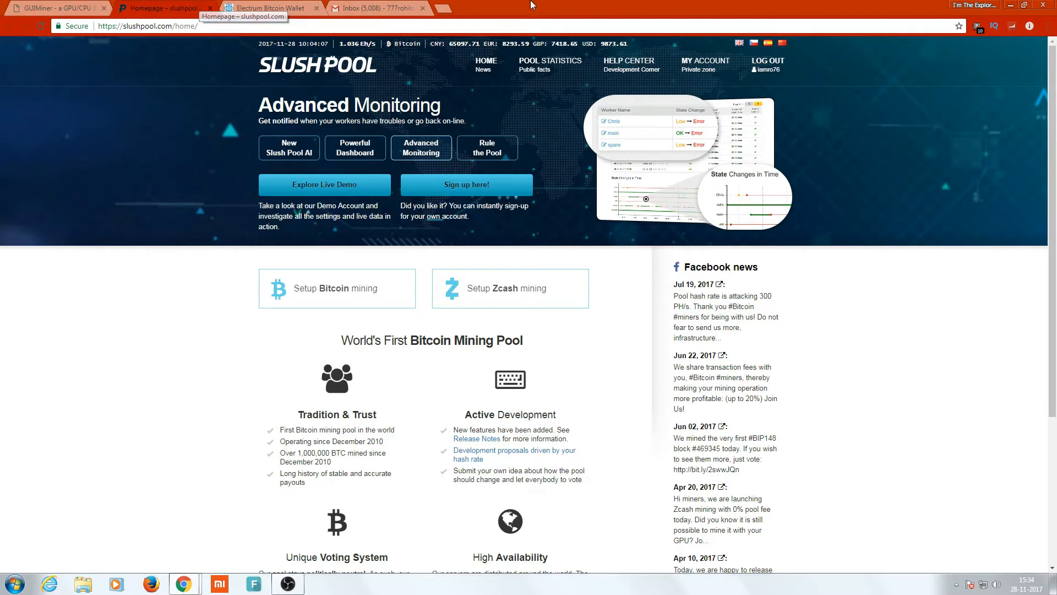
mouse_move(363, 163)
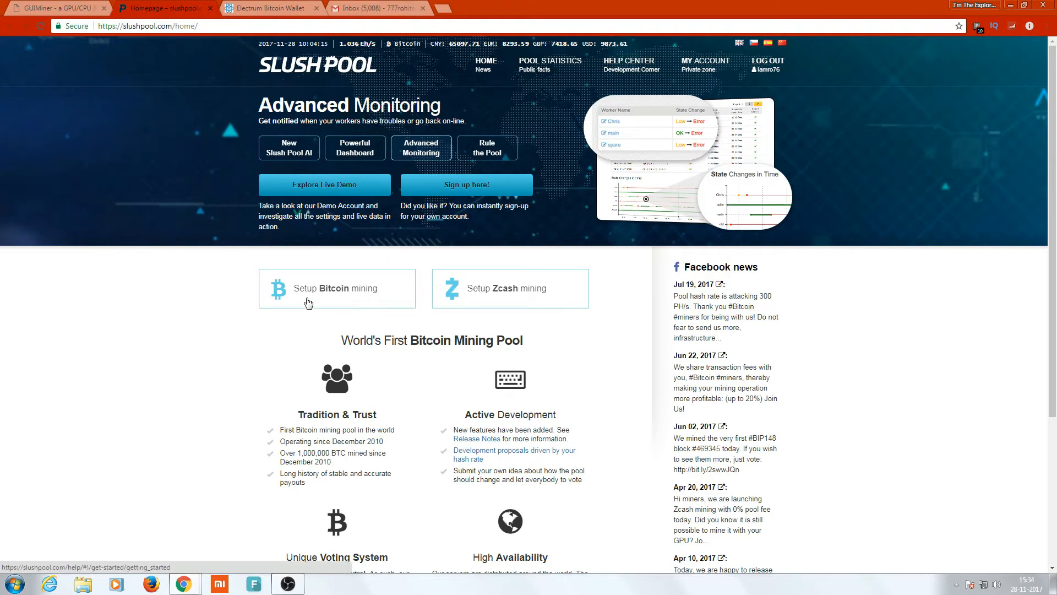
left_click(487, 148)
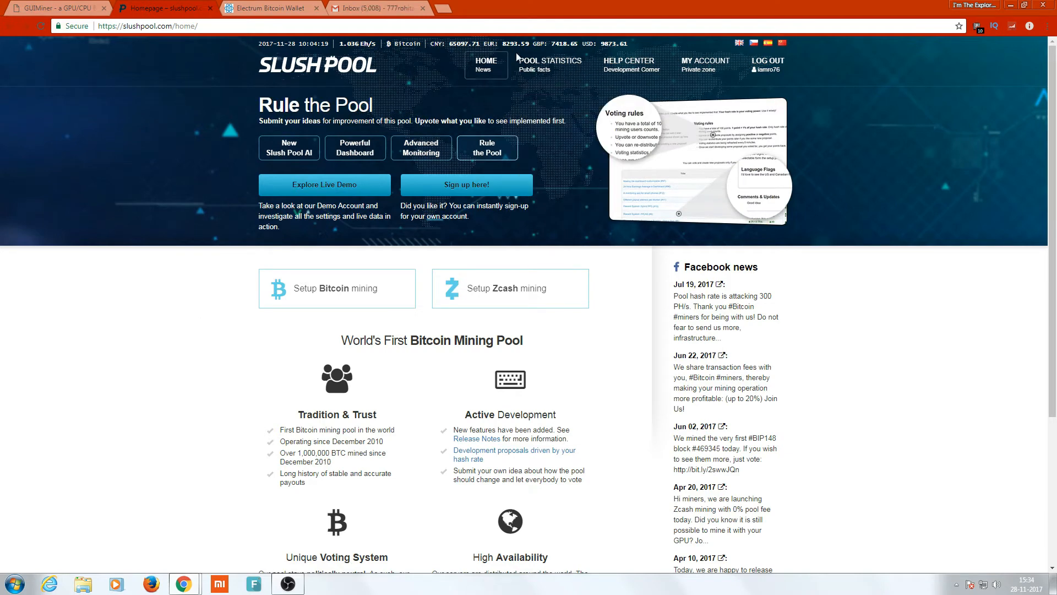
left_click(705, 63)
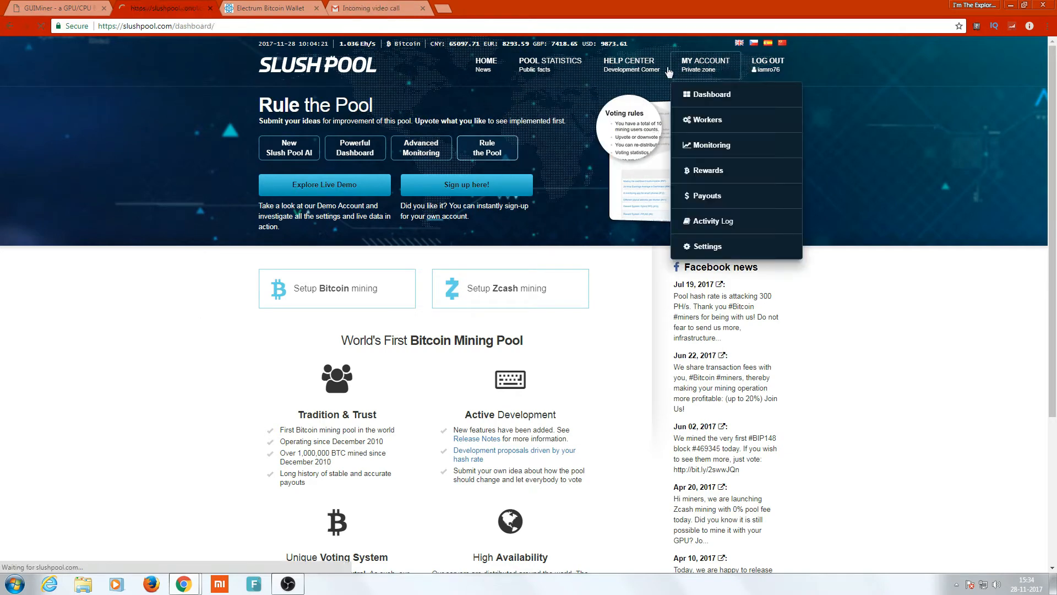
Step: Open Slush Pool's Bitcoin payout settings, showing the wallet address and 0.1 BTC threshold
left_click(712, 94)
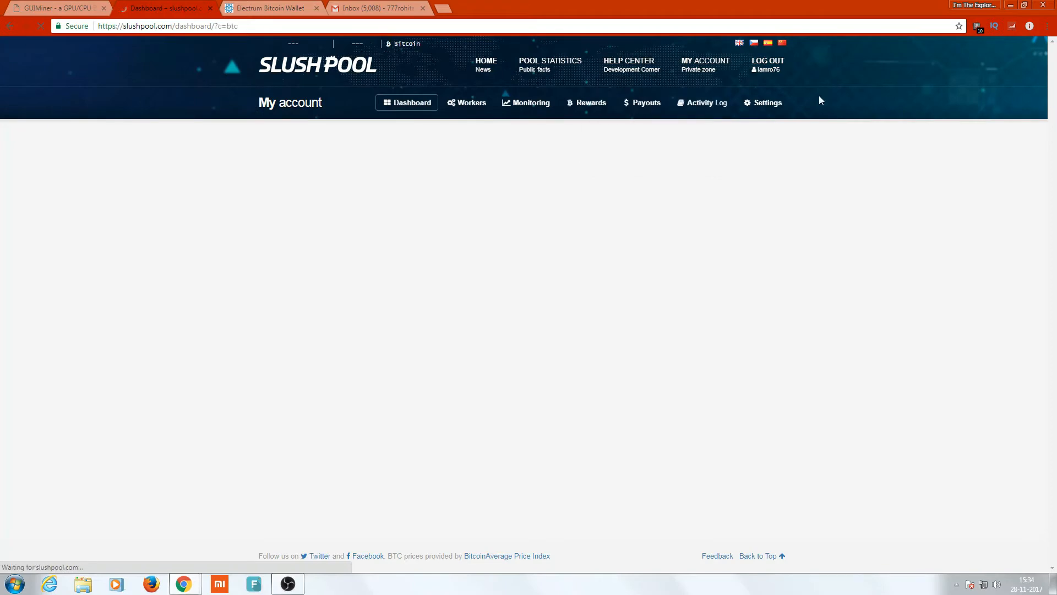
left_click(762, 103)
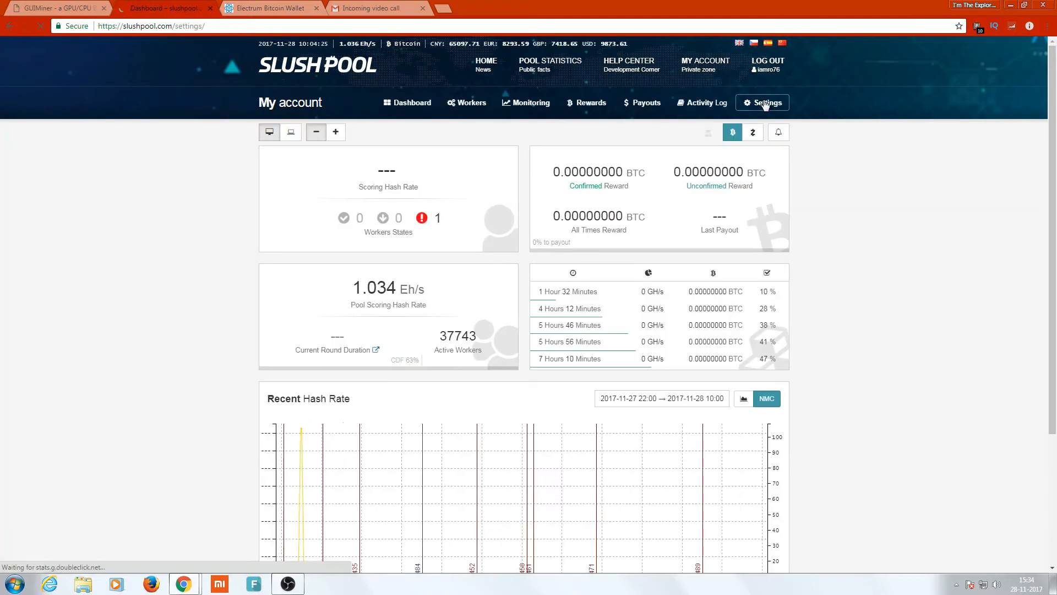
left_click(767, 102)
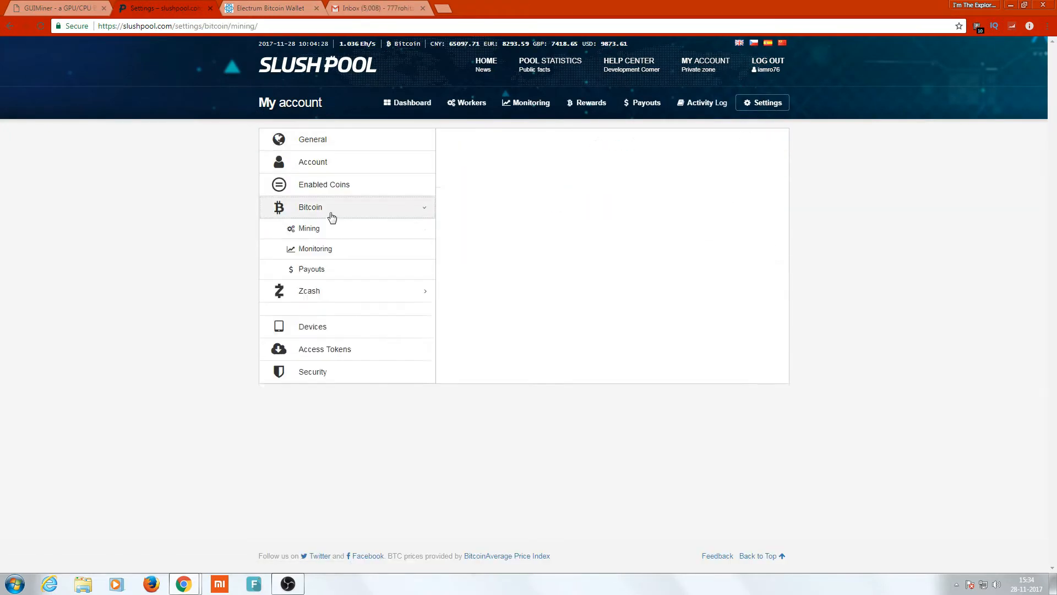
left_click(311, 268)
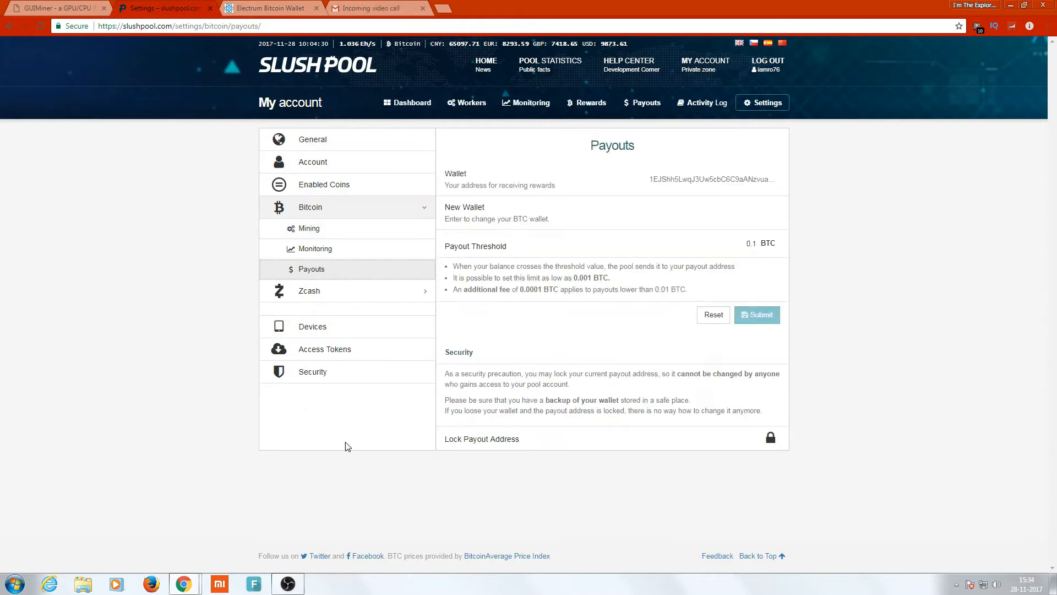
mouse_move(544, 189)
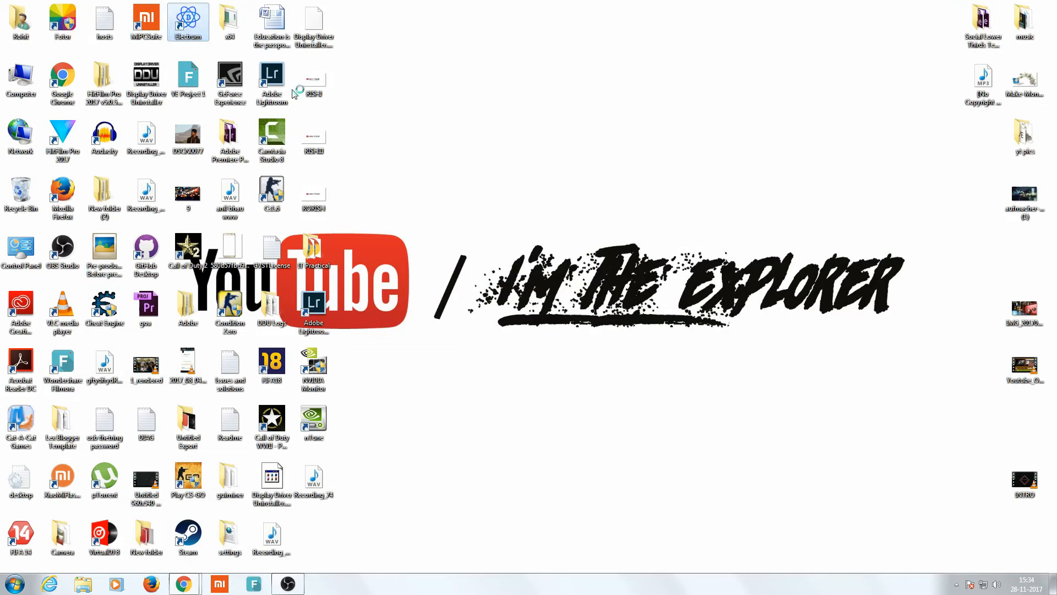
mouse_move(423, 180)
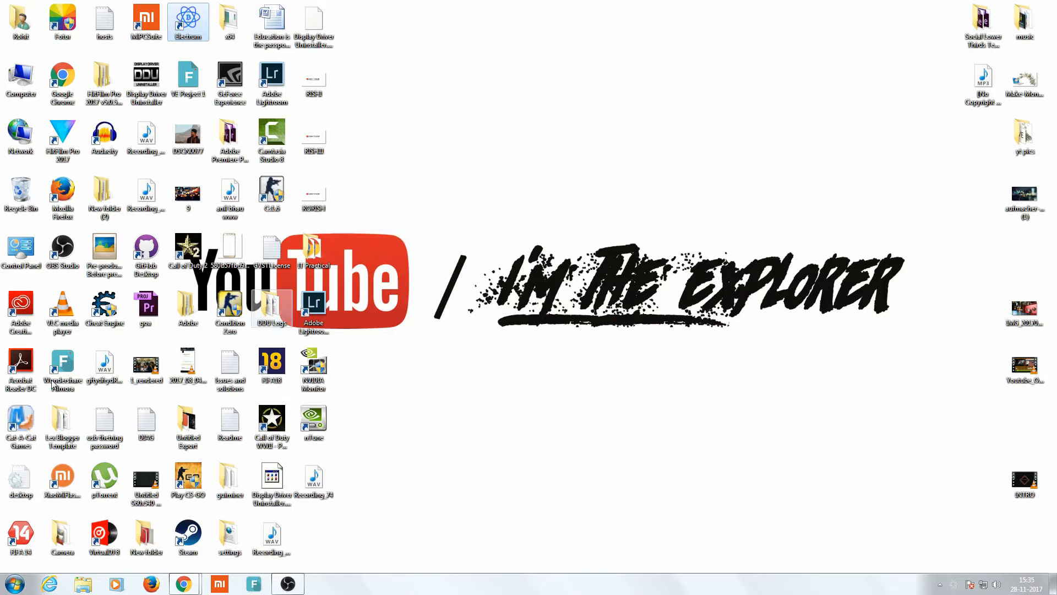
Step: Launch the Electrum desktop wallet and unlock default_wallet with its password
double_click(187, 17)
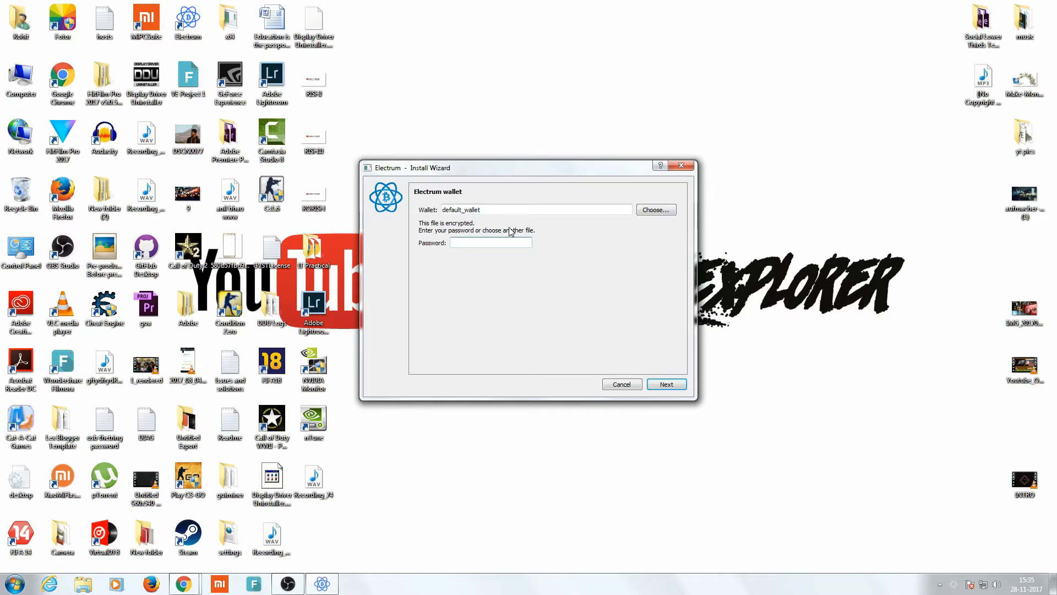
left_click(490, 243)
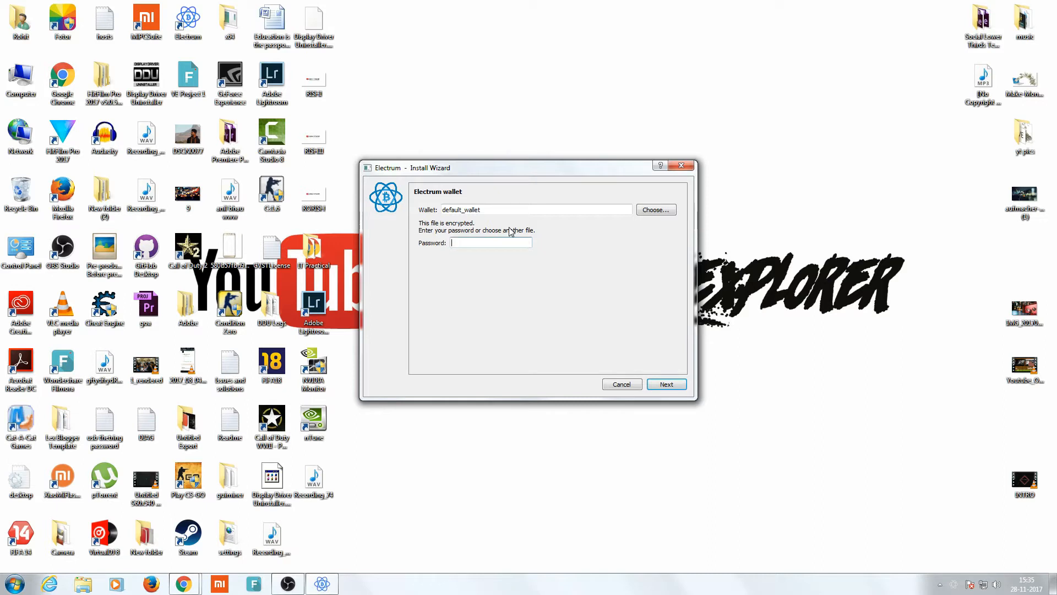
mouse_move(486, 224)
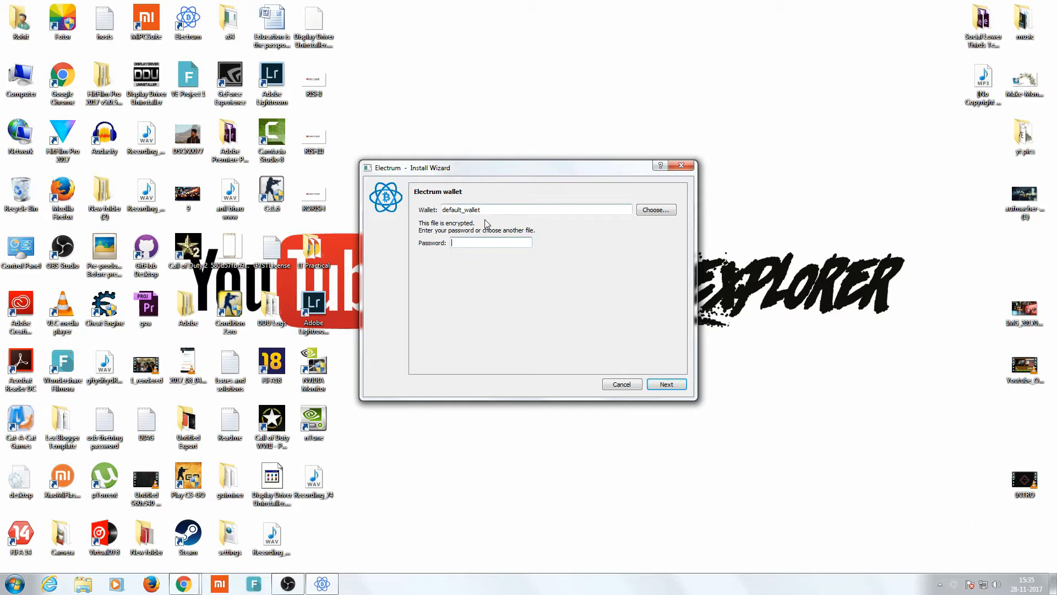
mouse_move(504, 240)
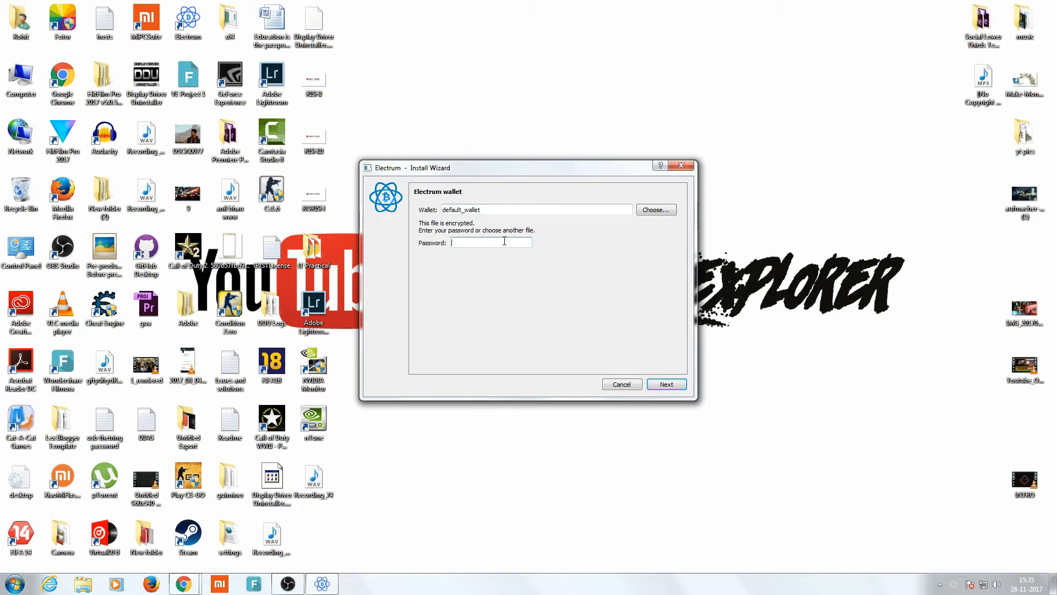
mouse_move(487, 205)
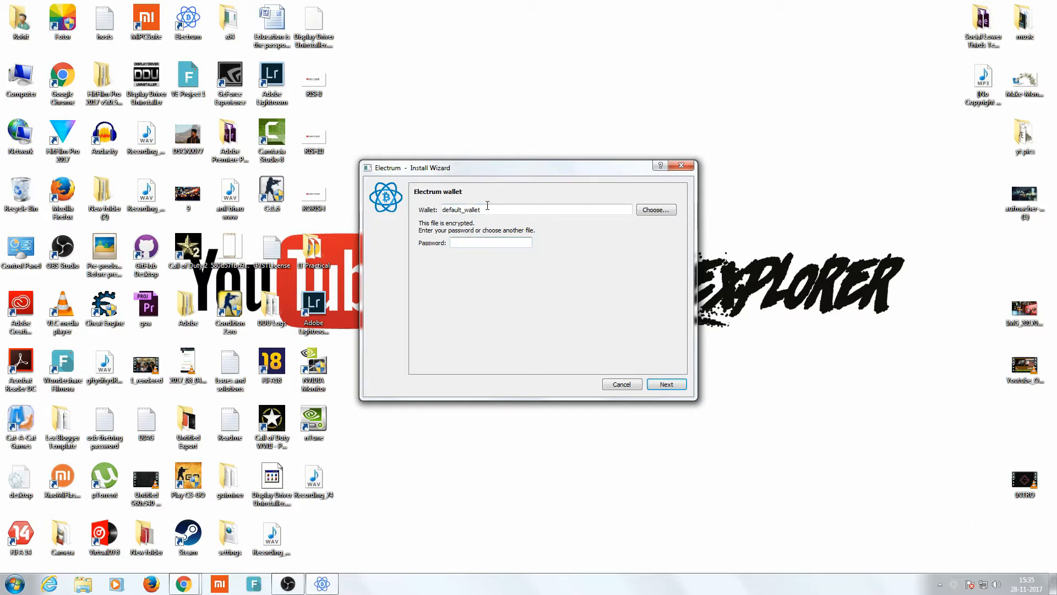
mouse_move(462, 264)
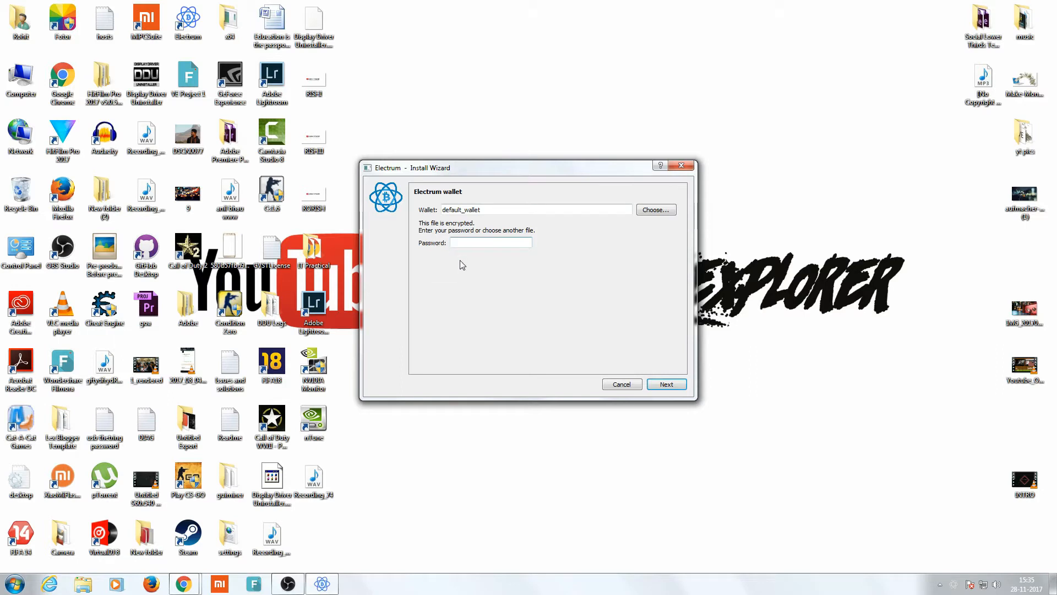
mouse_move(507, 262)
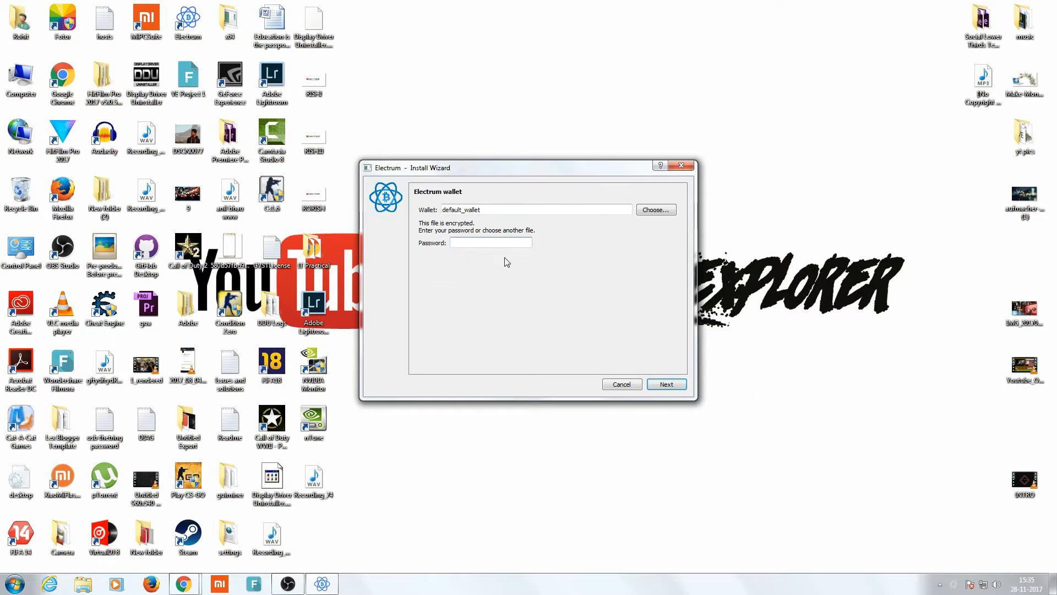
type("•")
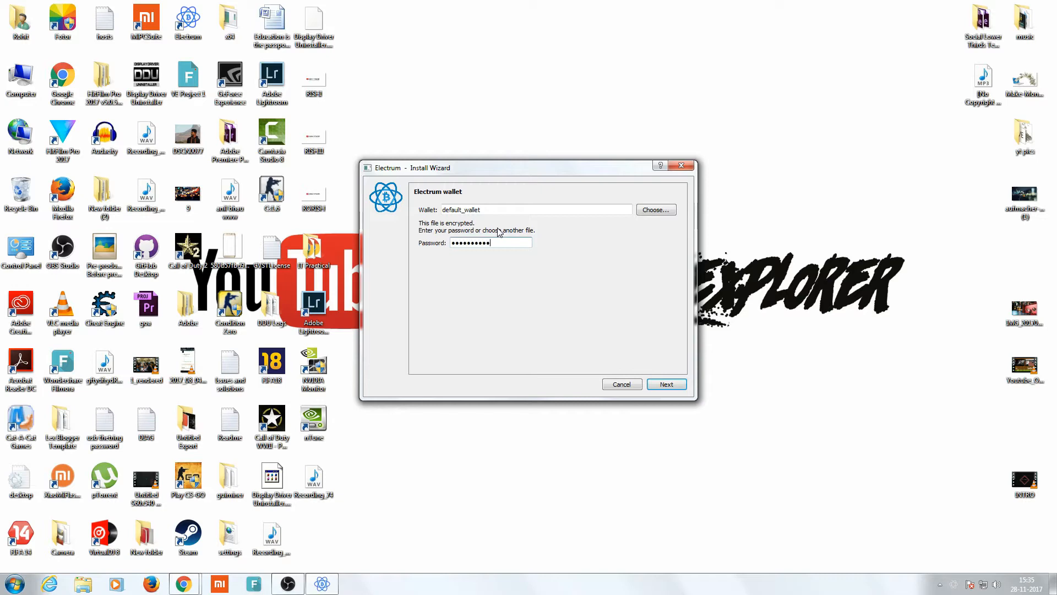
left_click(666, 384)
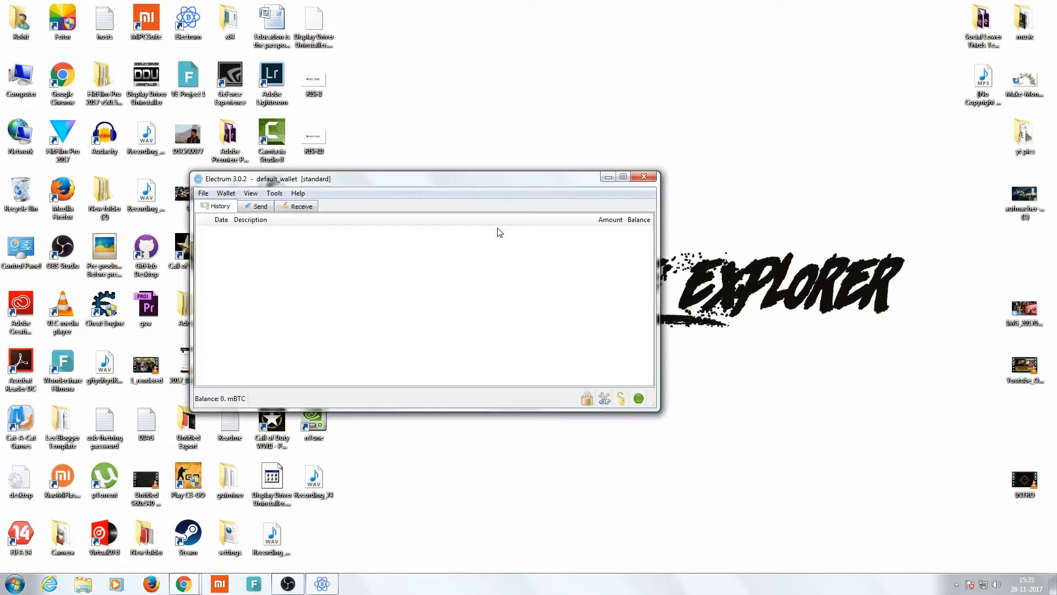
mouse_move(351, 182)
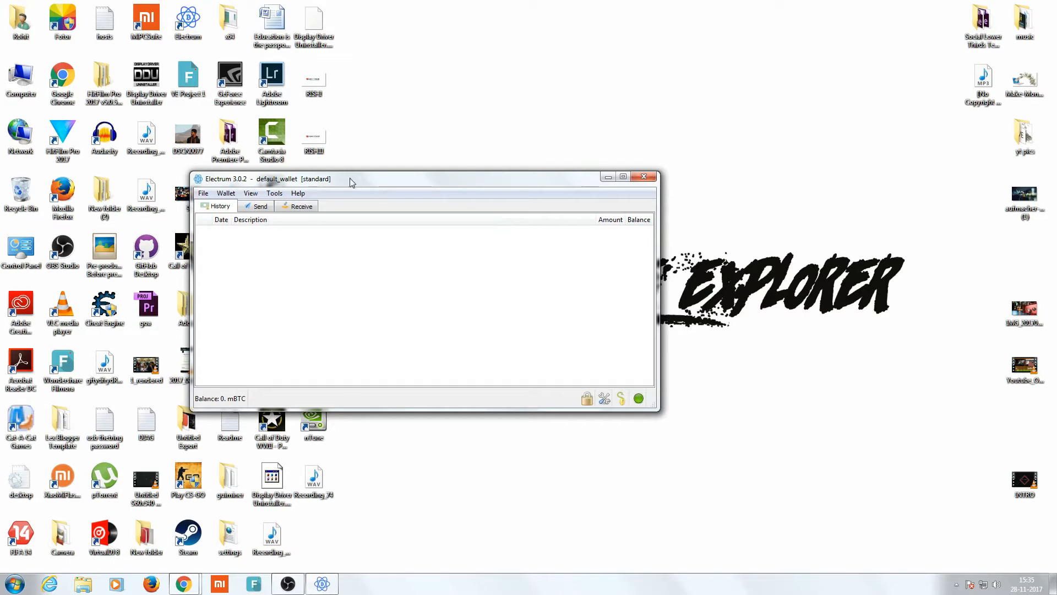
Step: Show Electrum's receiving address and QR code, and select the full address
left_click(300, 206)
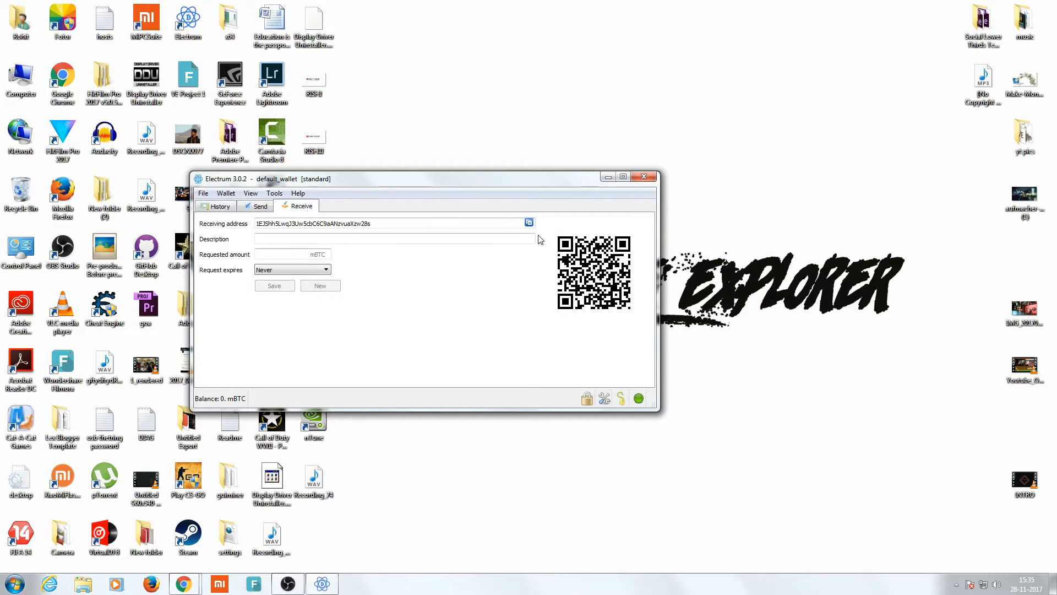
left_click(529, 223)
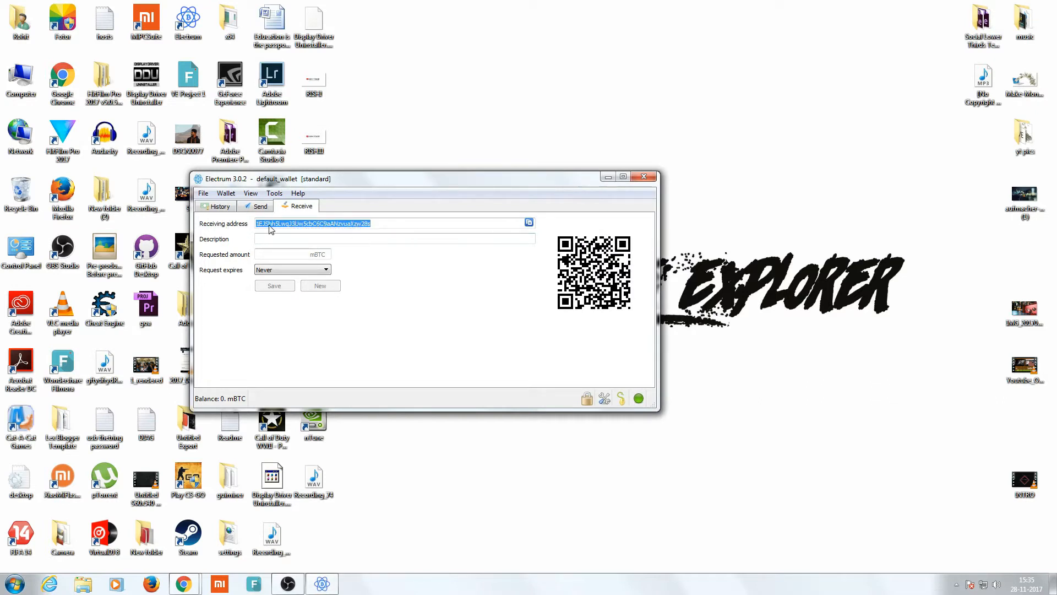
left_click(399, 231)
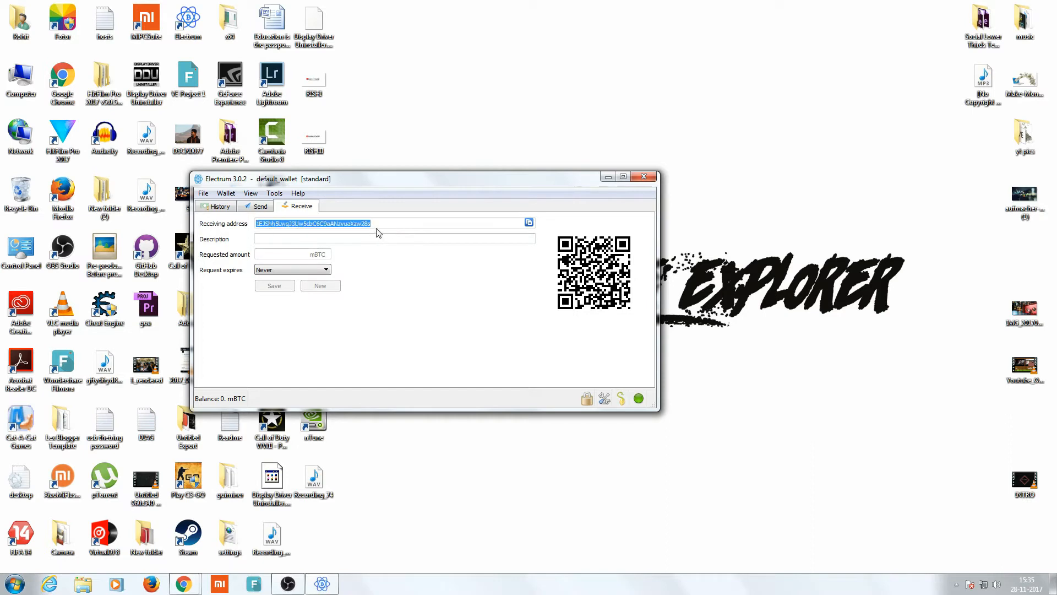
mouse_move(76, 550)
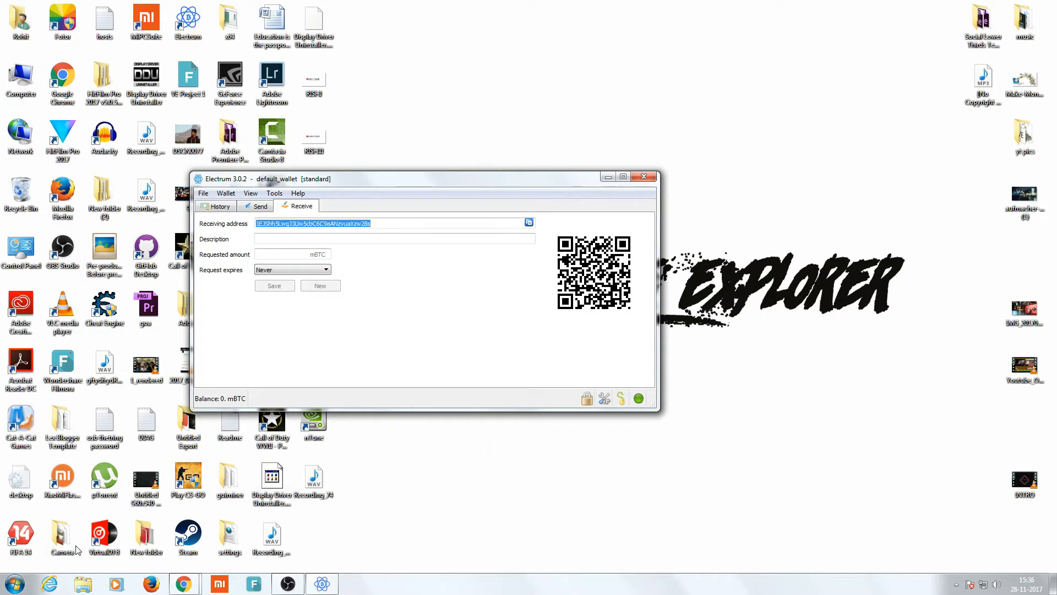
mouse_move(184, 583)
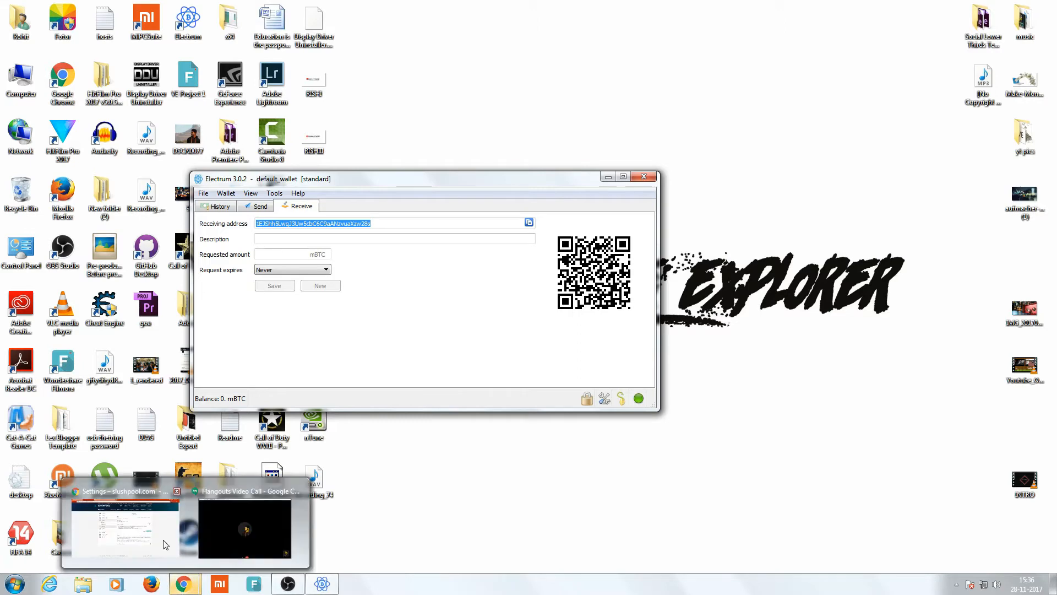
Step: Paste the Electrum address into Slush Pool's New Wallet field, submit it, and minimise Chrome
left_click(123, 529)
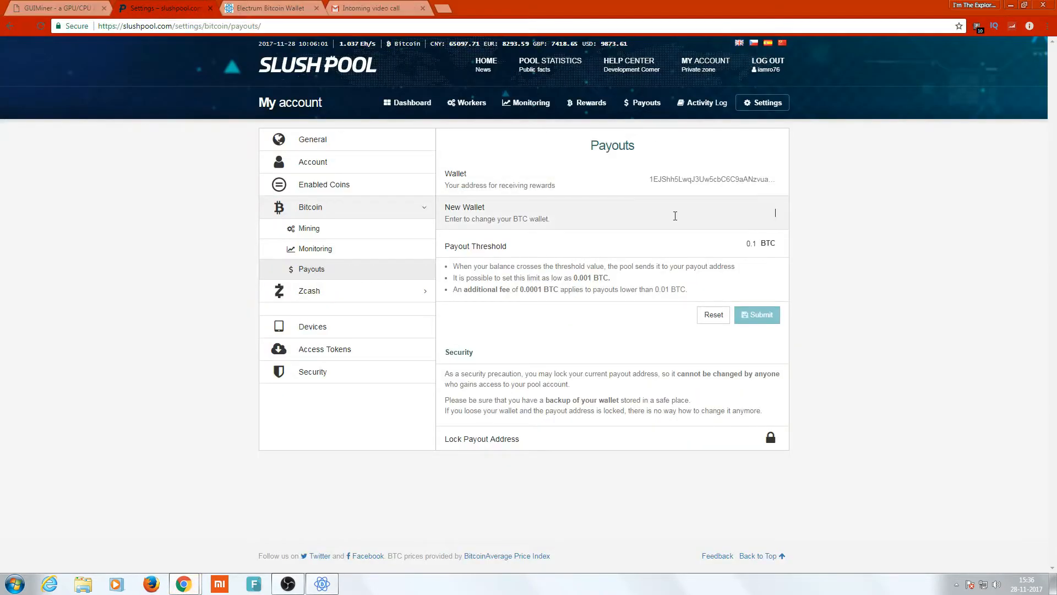
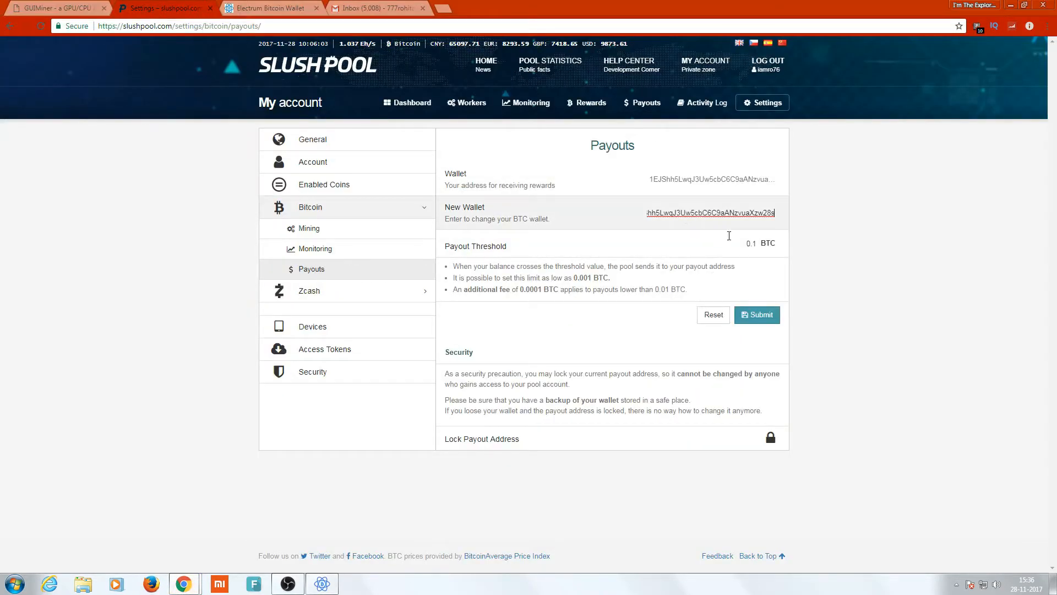
left_click(757, 314)
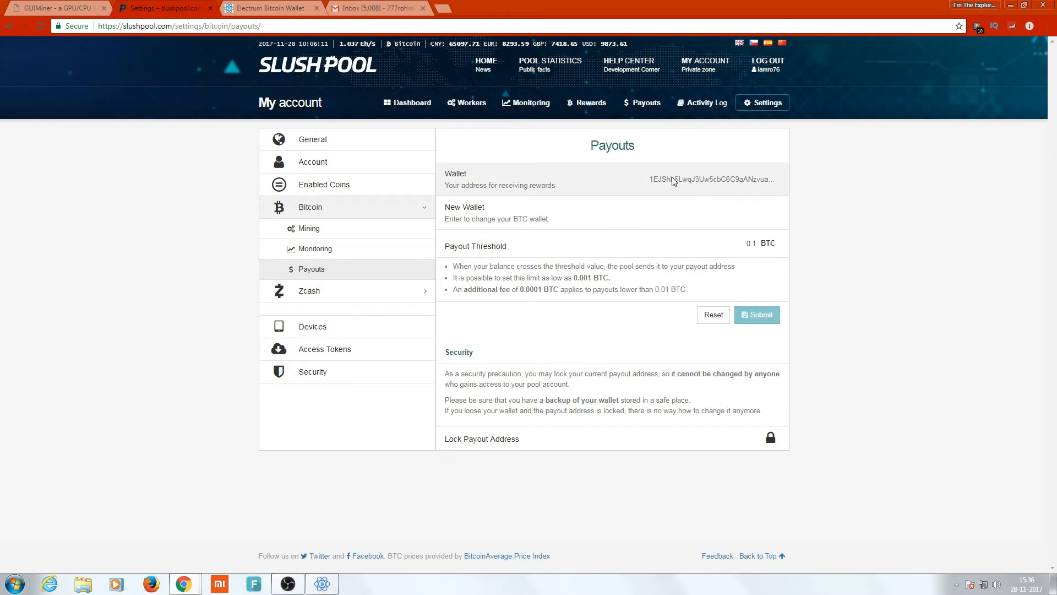
mouse_move(896, 174)
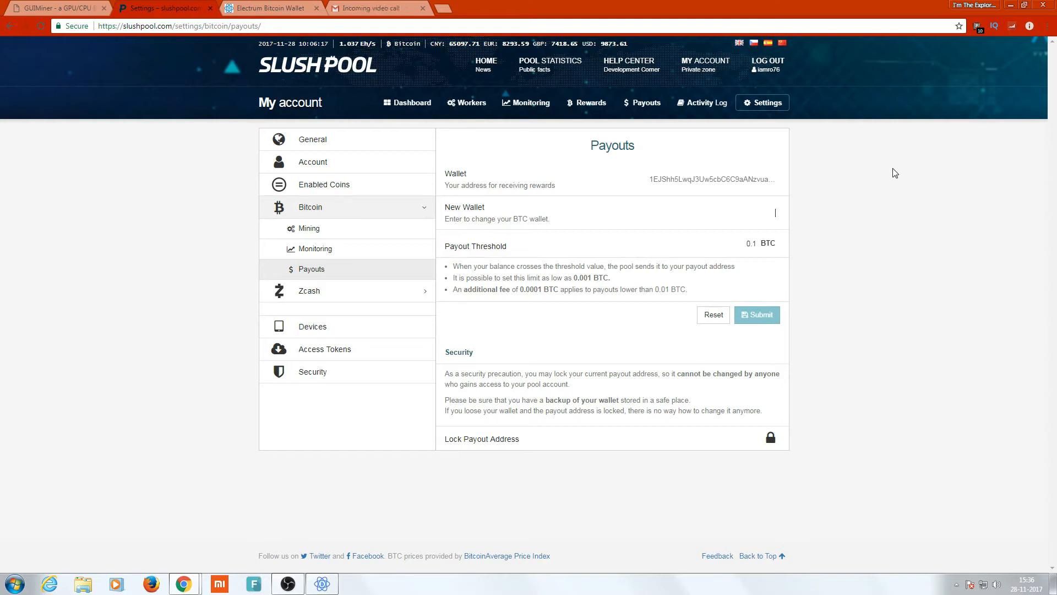
mouse_move(610, 189)
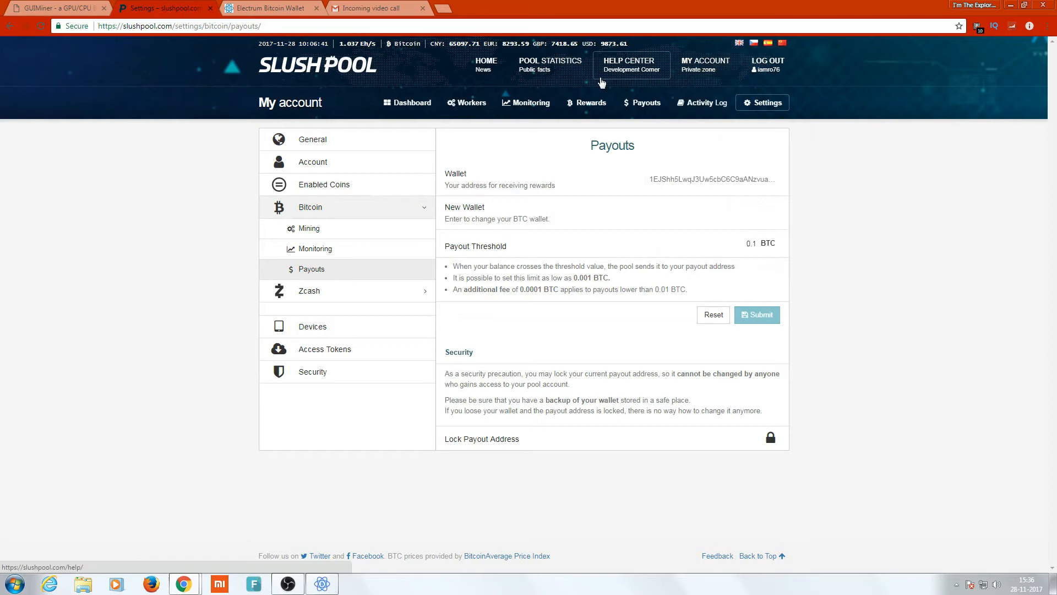
left_click(630, 65)
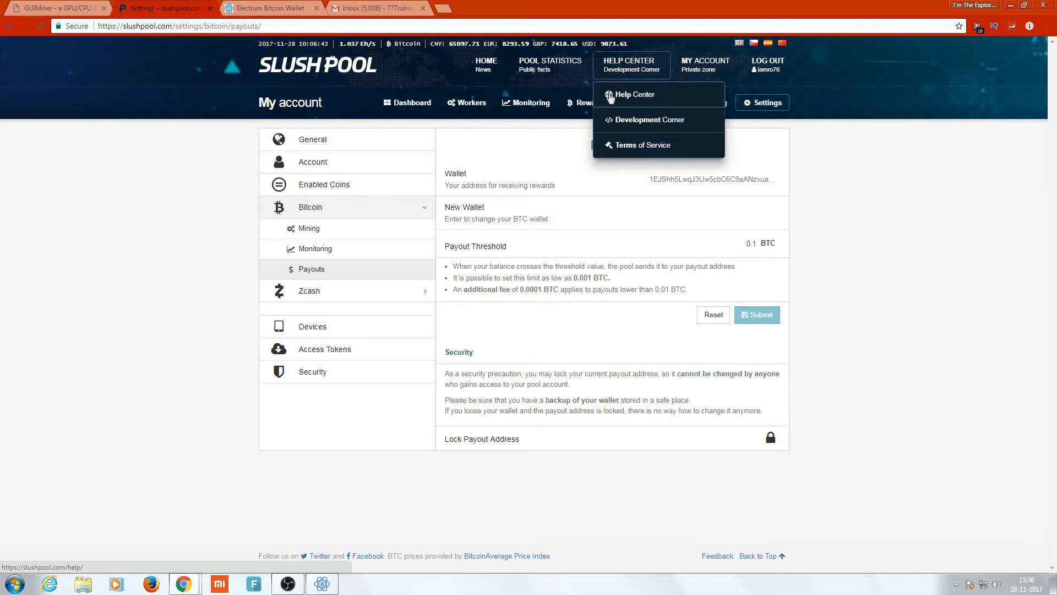
left_click(634, 94)
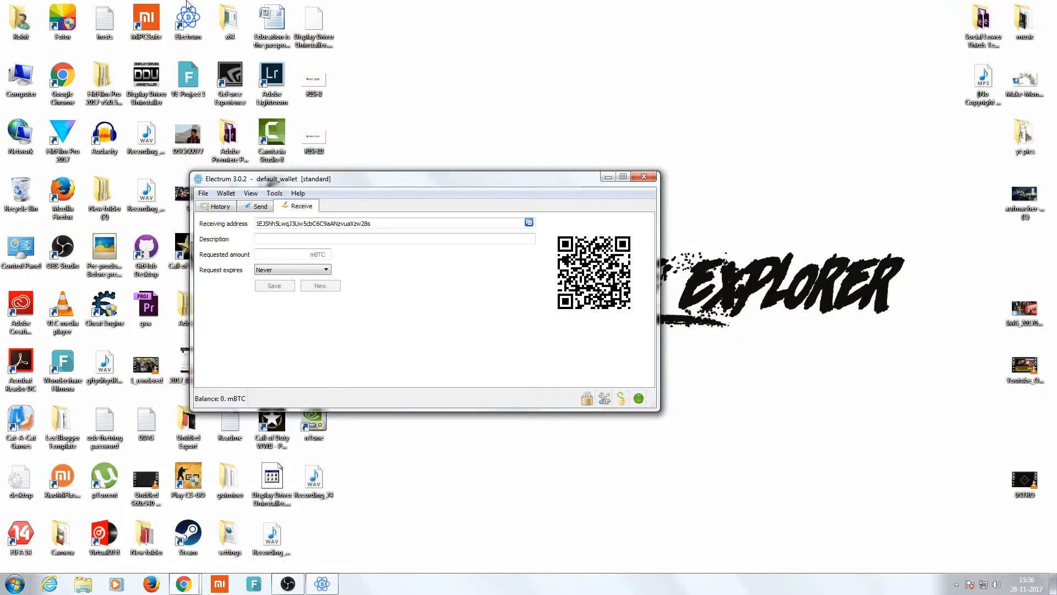
Step: Minimise Electrum and launch guiminer.exe from the desktop guiminer folder
left_click(644, 176)
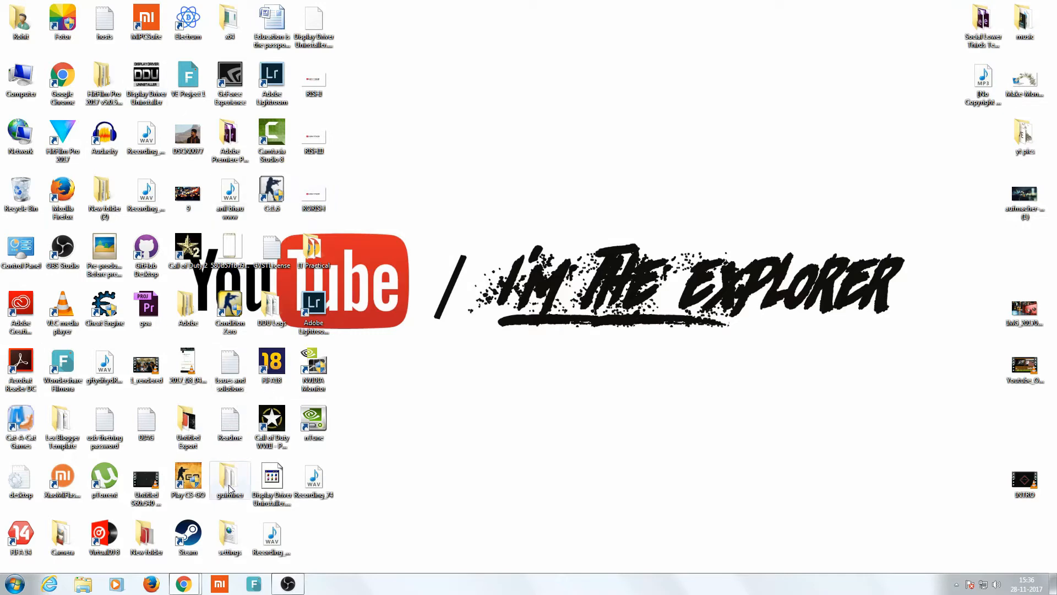
double_click(230, 479)
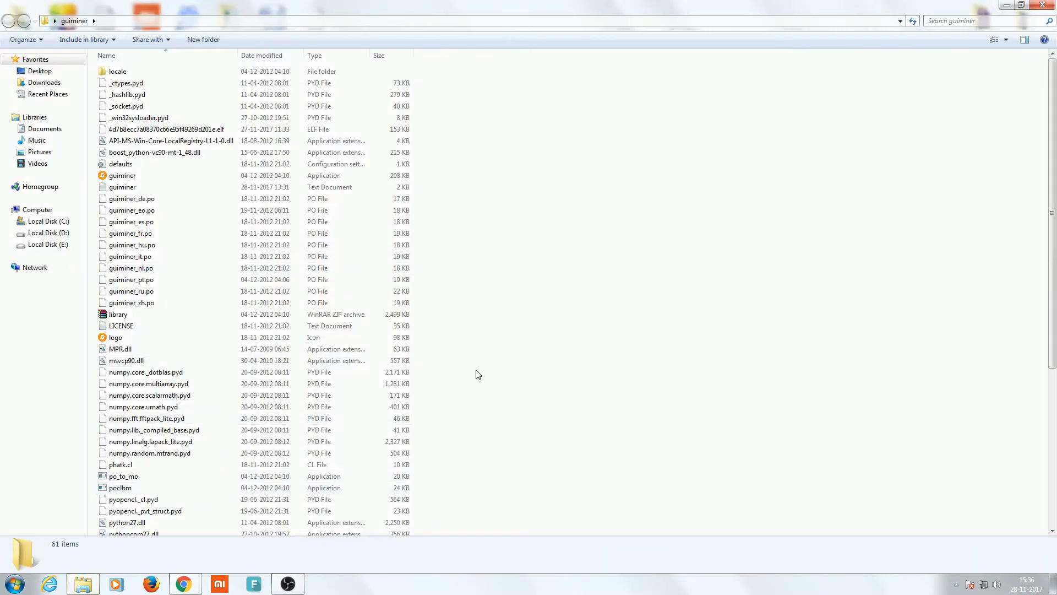
mouse_move(485, 373)
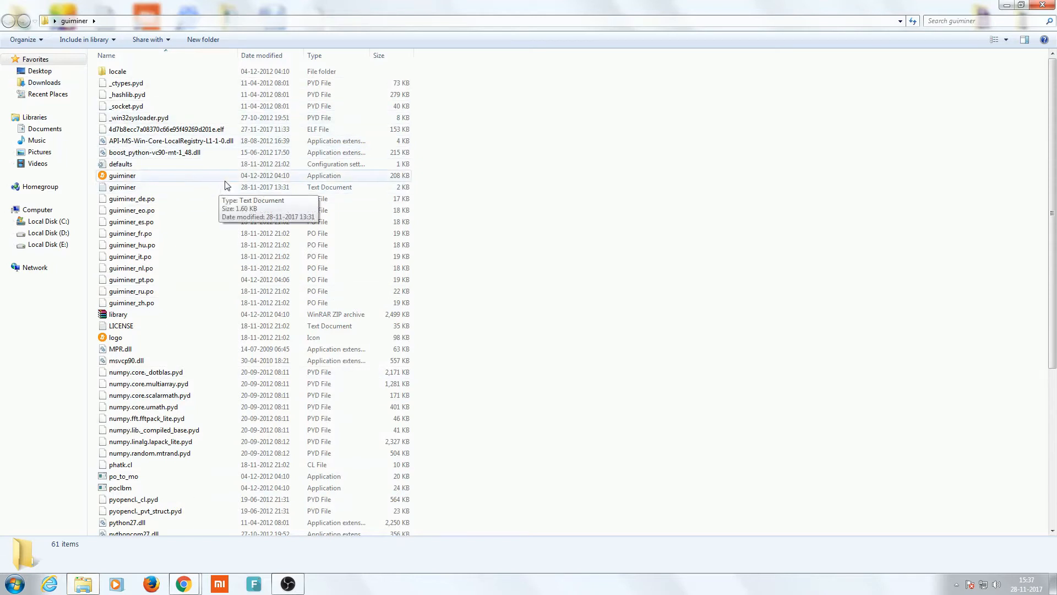
left_click(122, 175)
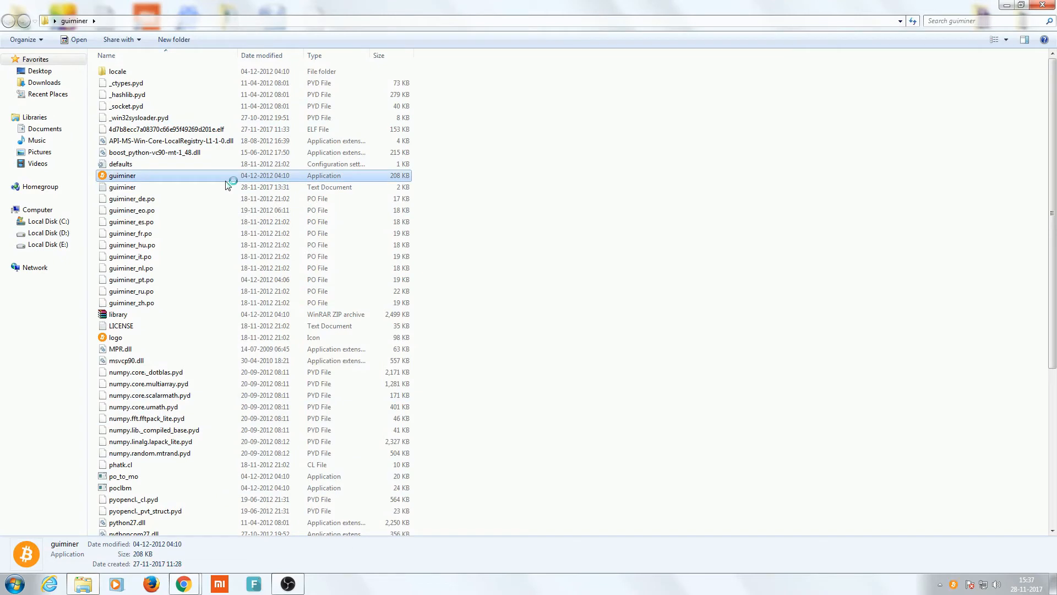
double_click(123, 175)
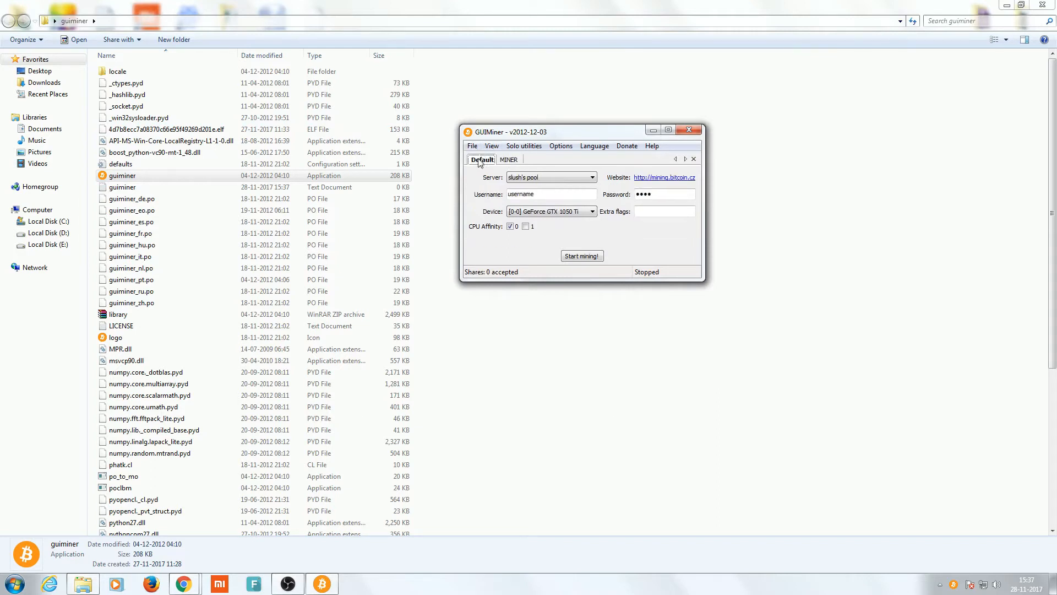
mouse_move(453, 180)
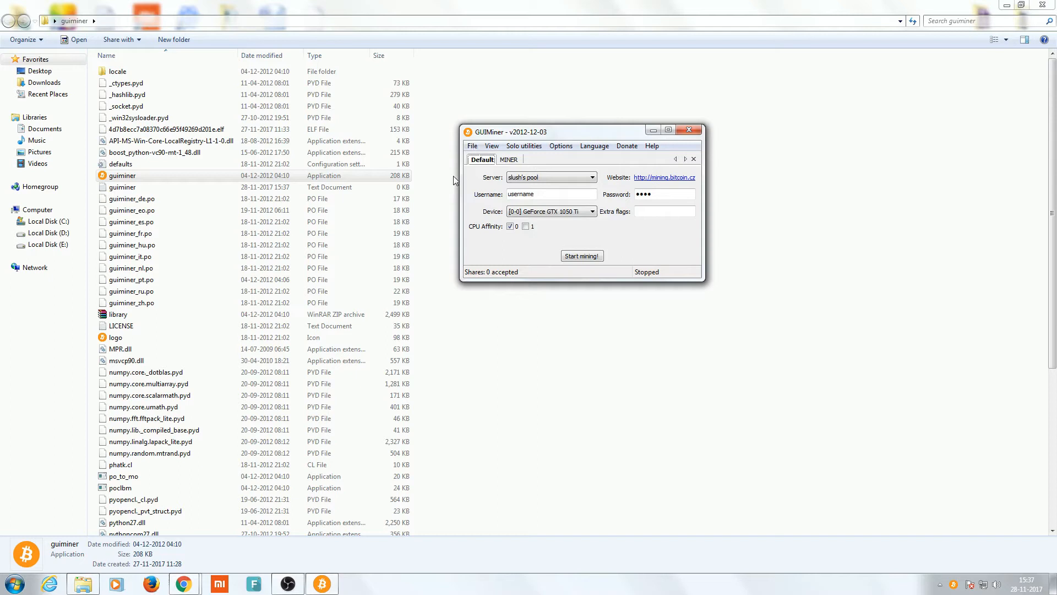
Step: Create a new GUIMiner miner tab named 'mine 1'
left_click(472, 145)
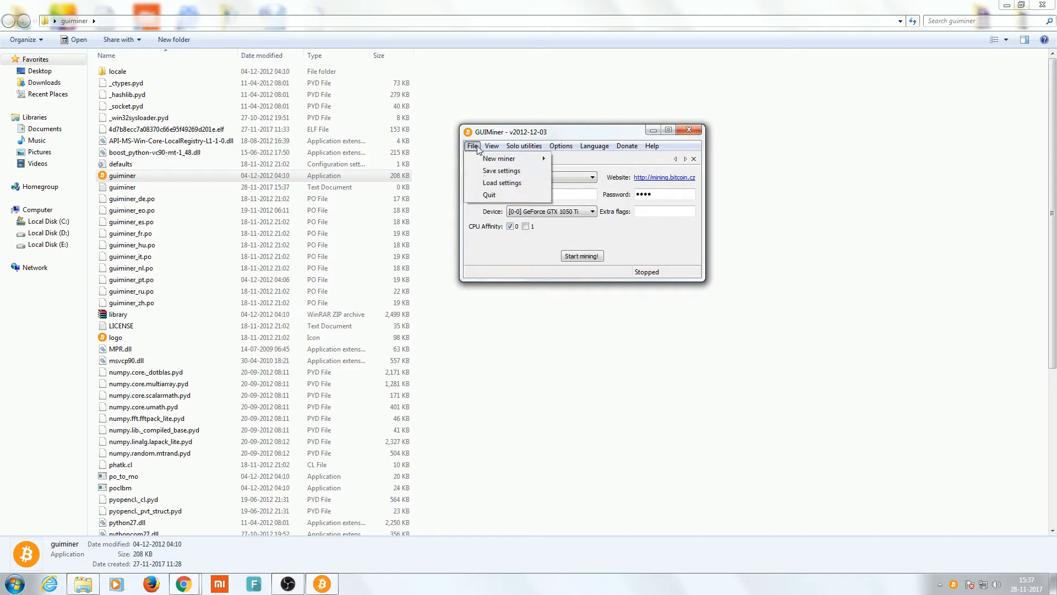
mouse_move(499, 159)
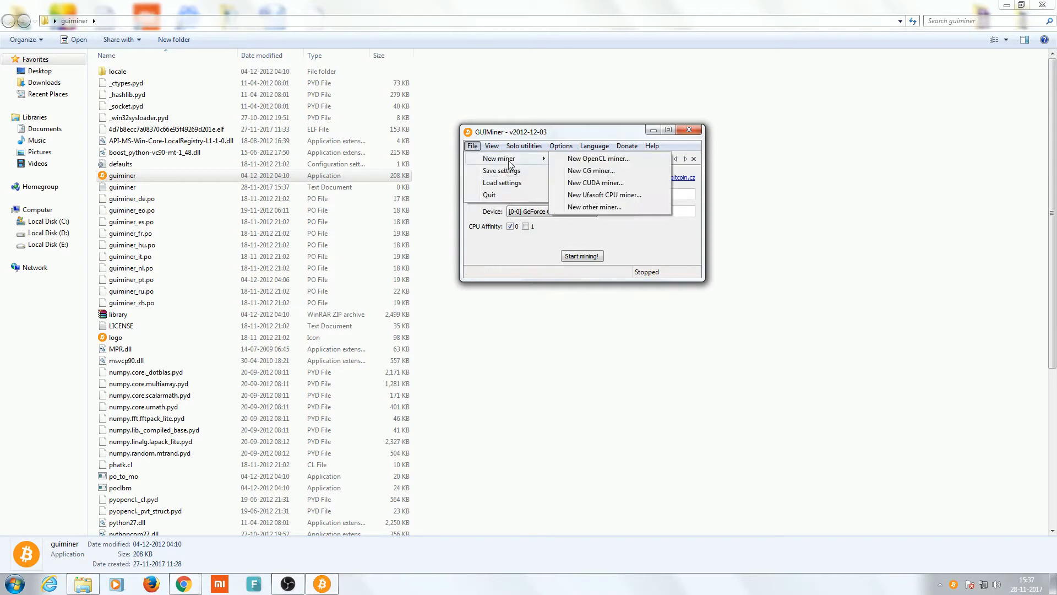
left_click(598, 158)
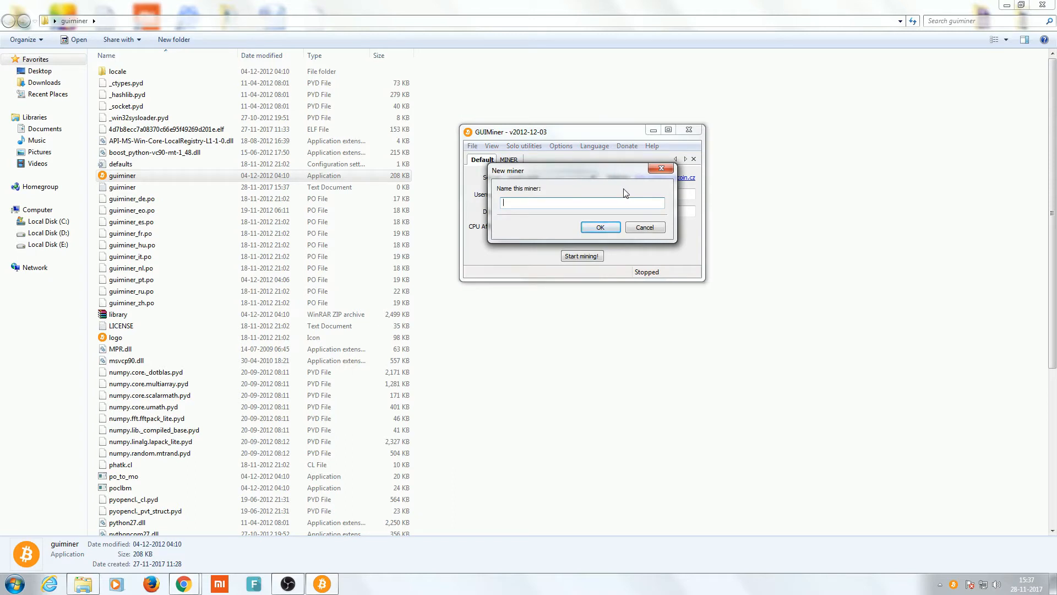
type("m")
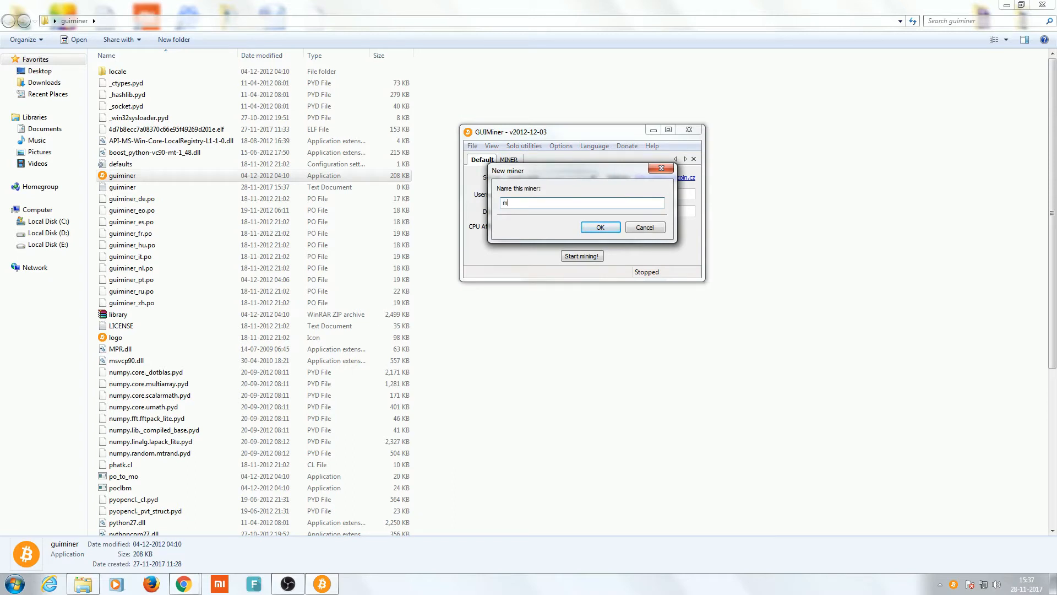
type("ine")
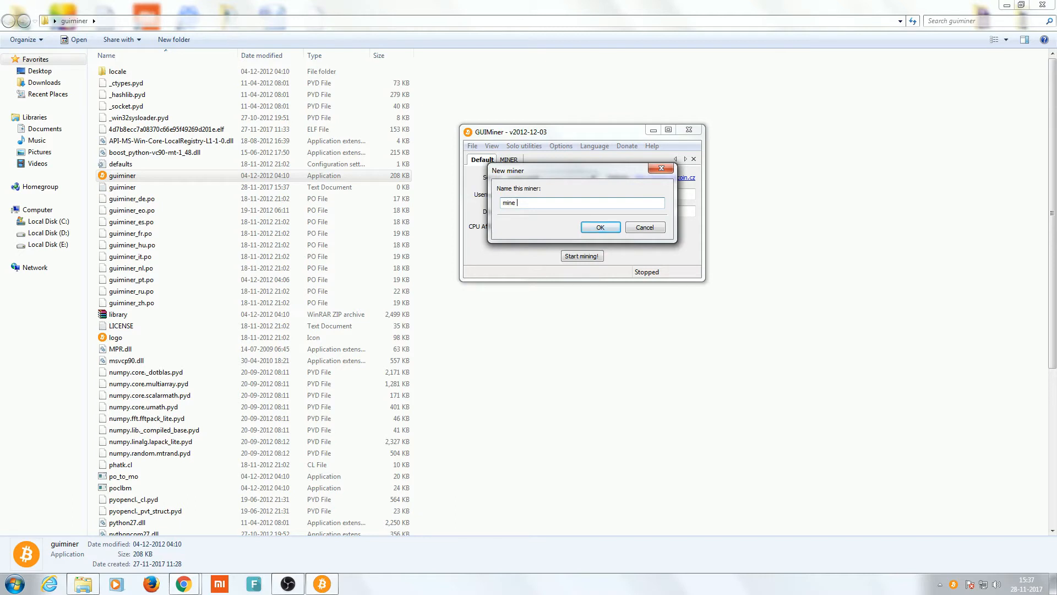
type("1")
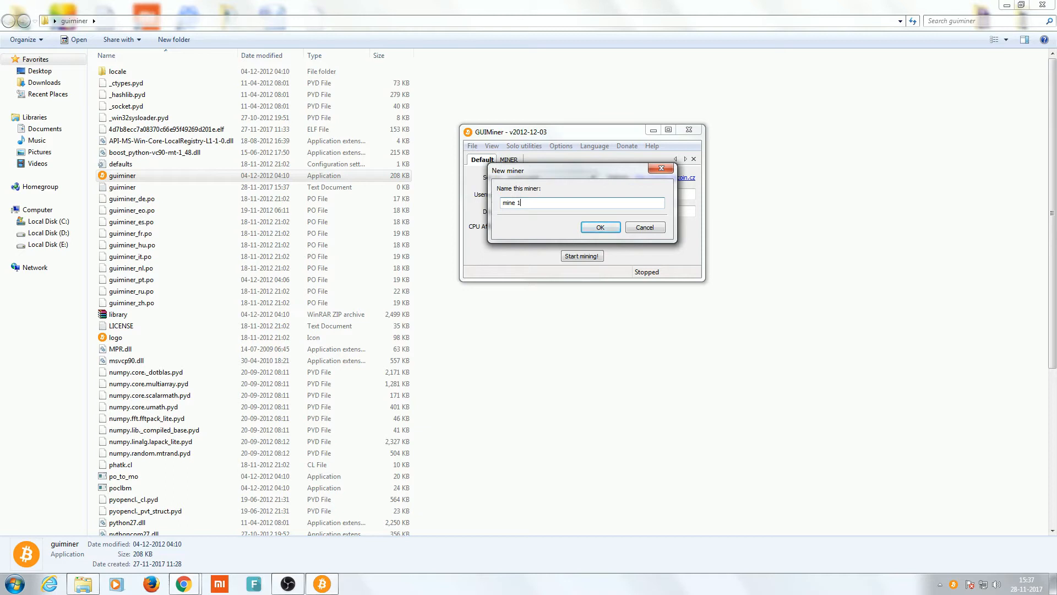
left_click(600, 226)
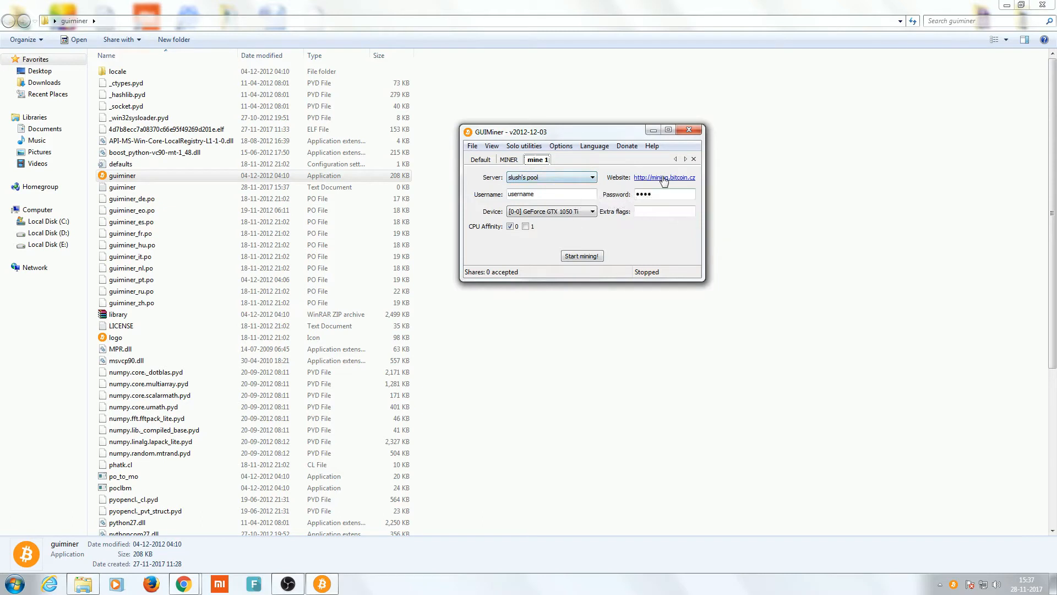
mouse_move(578, 177)
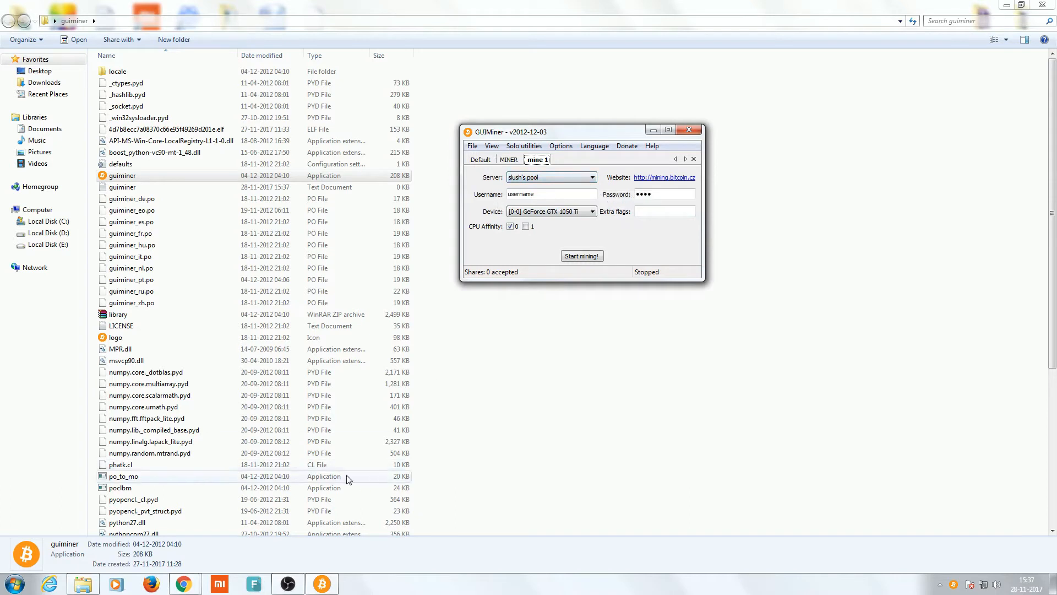
Step: Set mine 1's server to Other, leaving an empty Host and port 8332
left_click(592, 177)
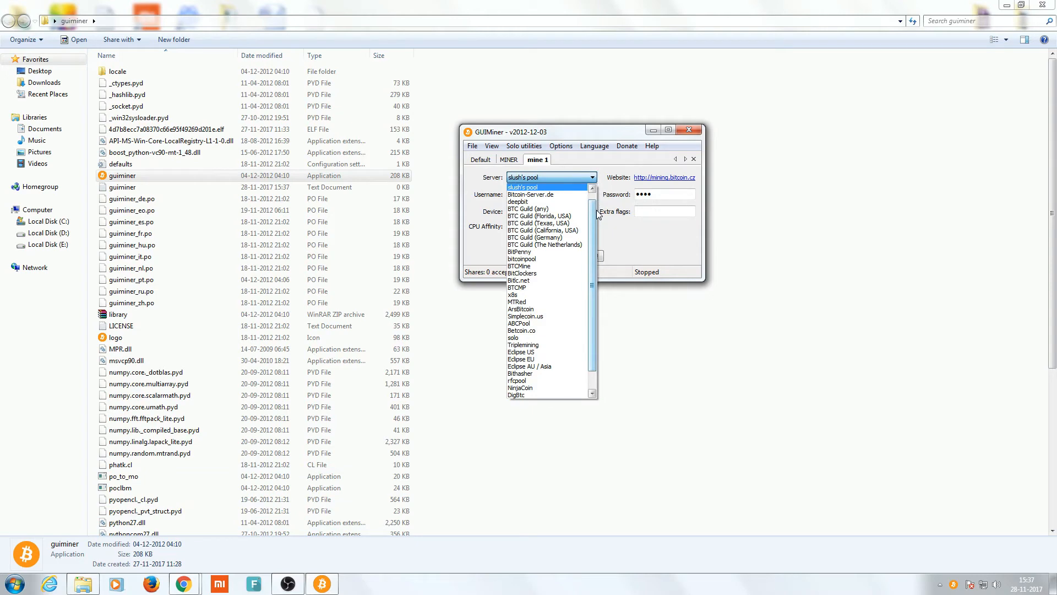
scroll("down", 3)
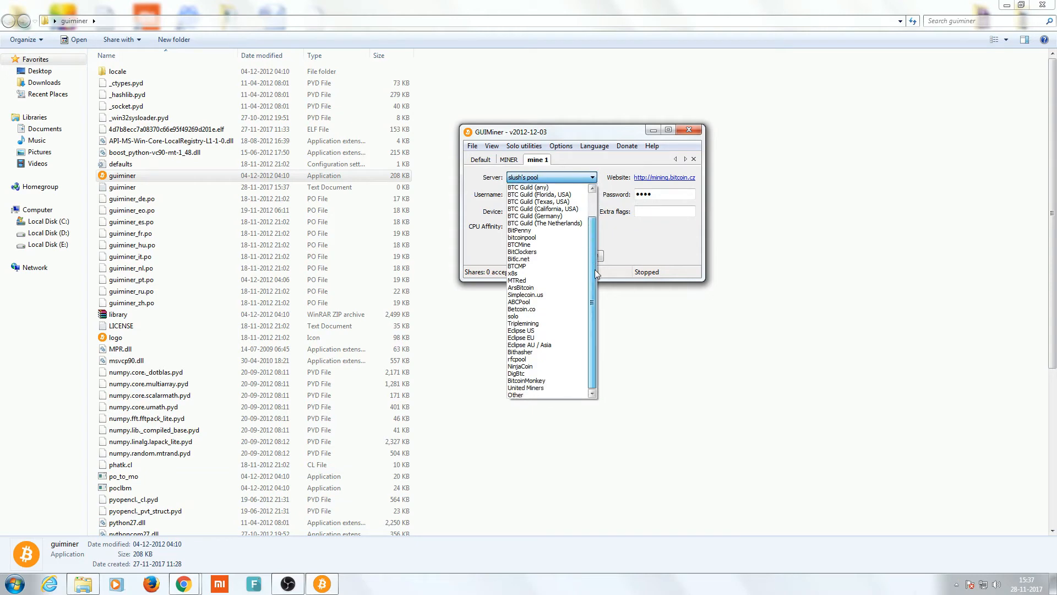
left_click(516, 394)
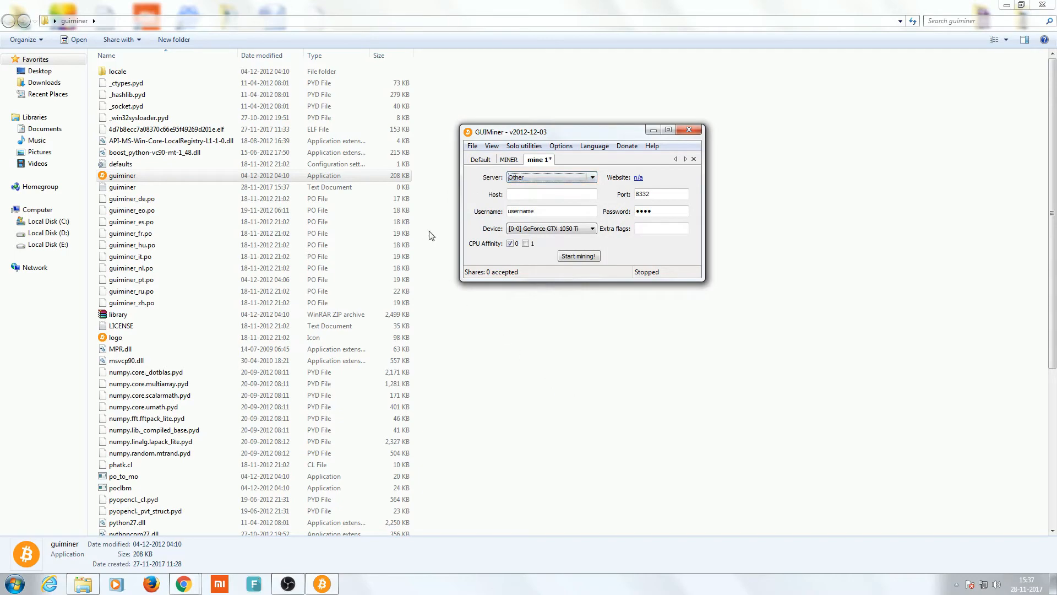
mouse_move(184, 584)
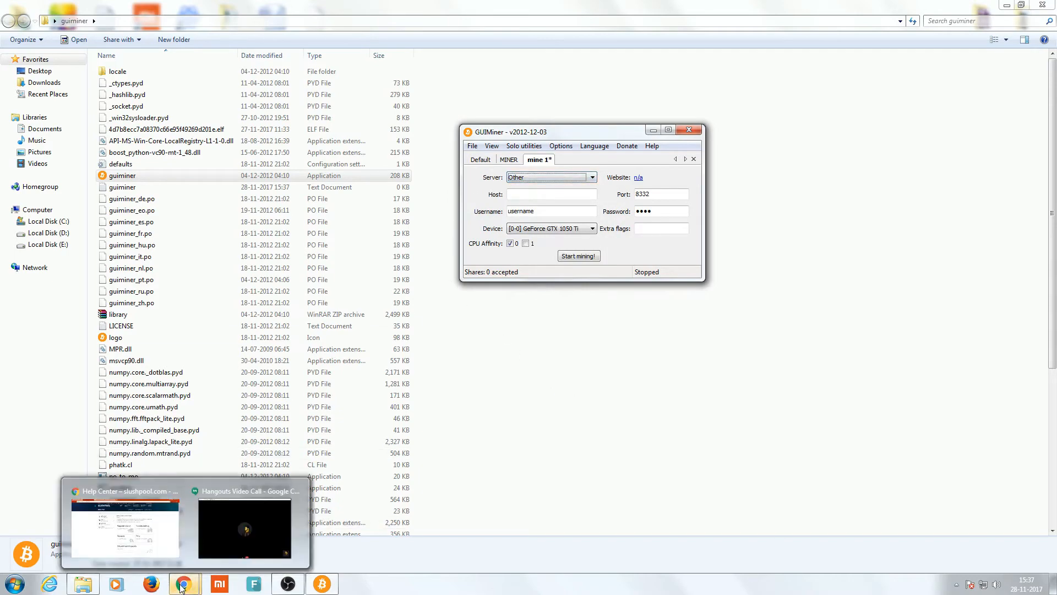
left_click(125, 526)
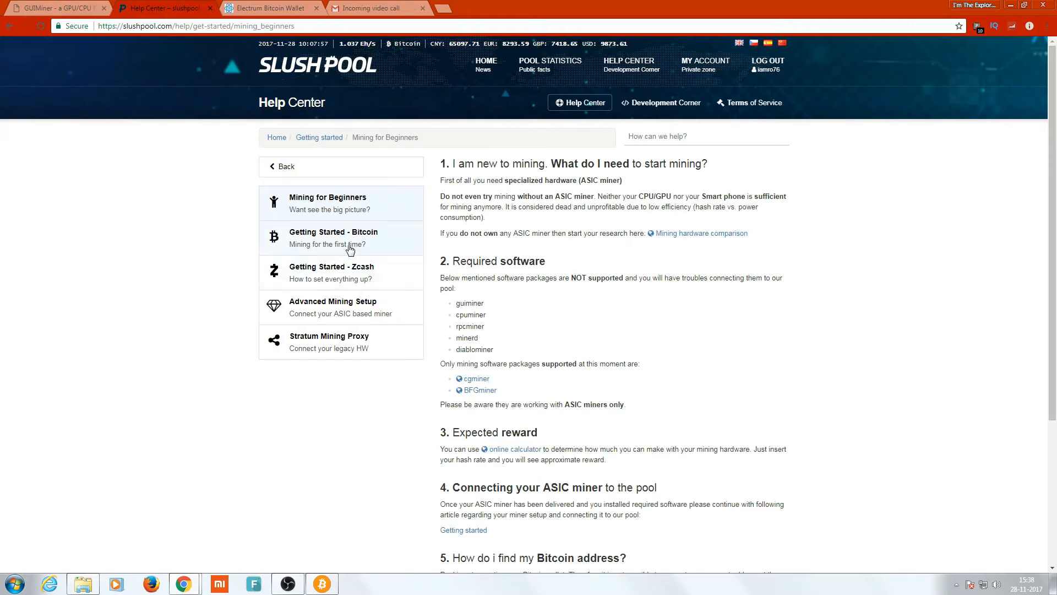
Step: Open Slush Pool's Getting Started – Bitcoin guide listing the regional stratum servers
left_click(333, 237)
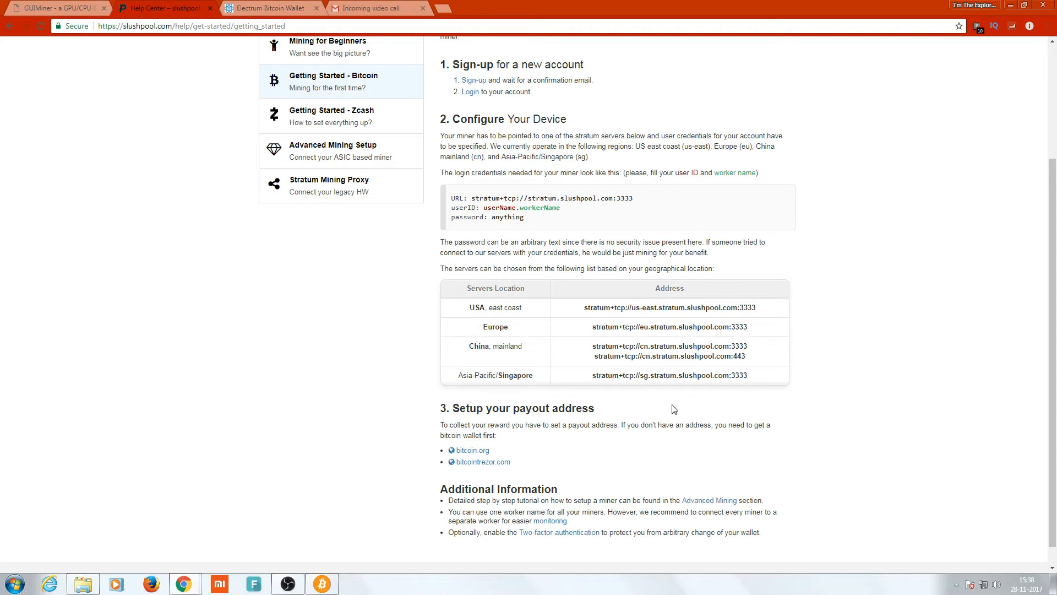
left_click(375, 8)
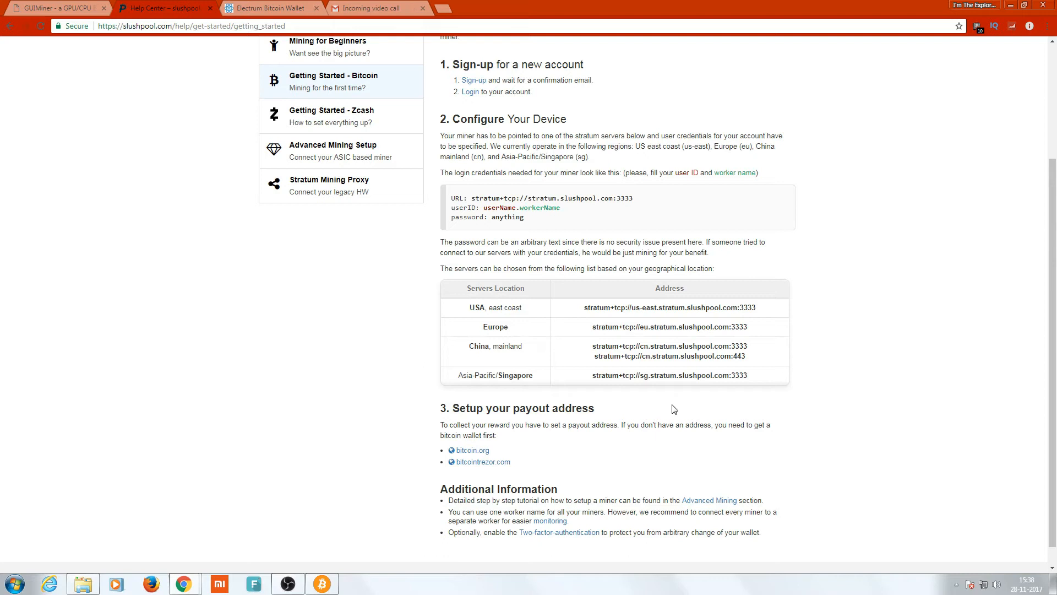
left_click(378, 7)
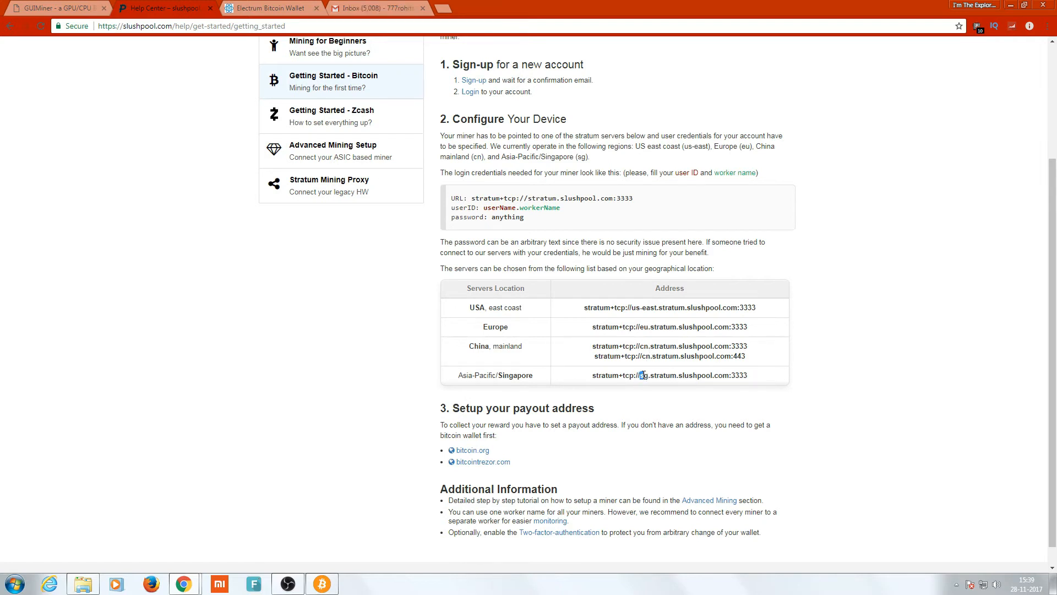
Step: Copy the Singapore host sg.stratum.slushpool.com into GUIMiner's Host field
double_click(661, 375)
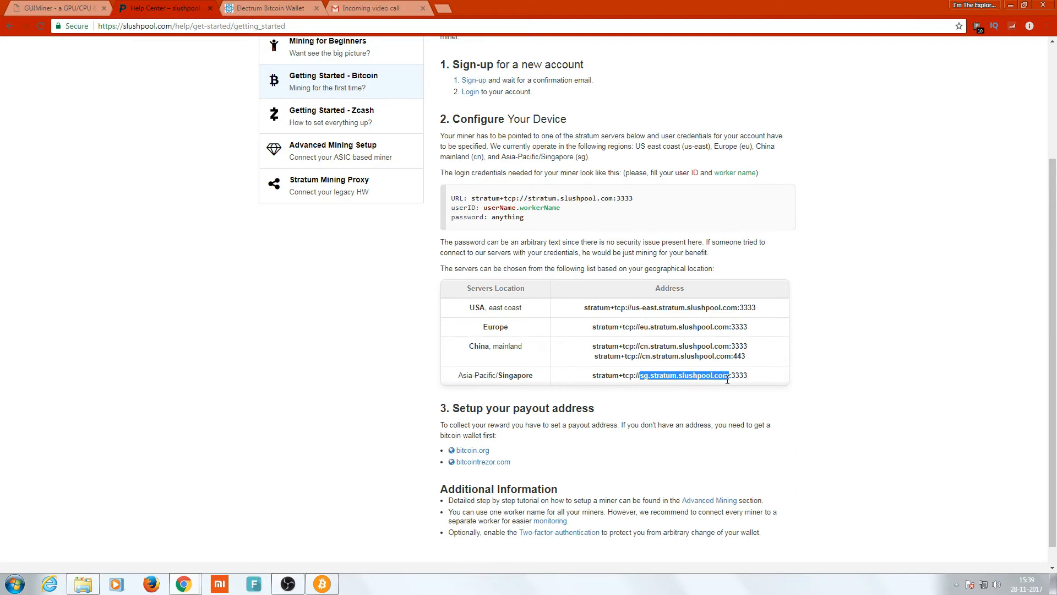
right_click(727, 375)
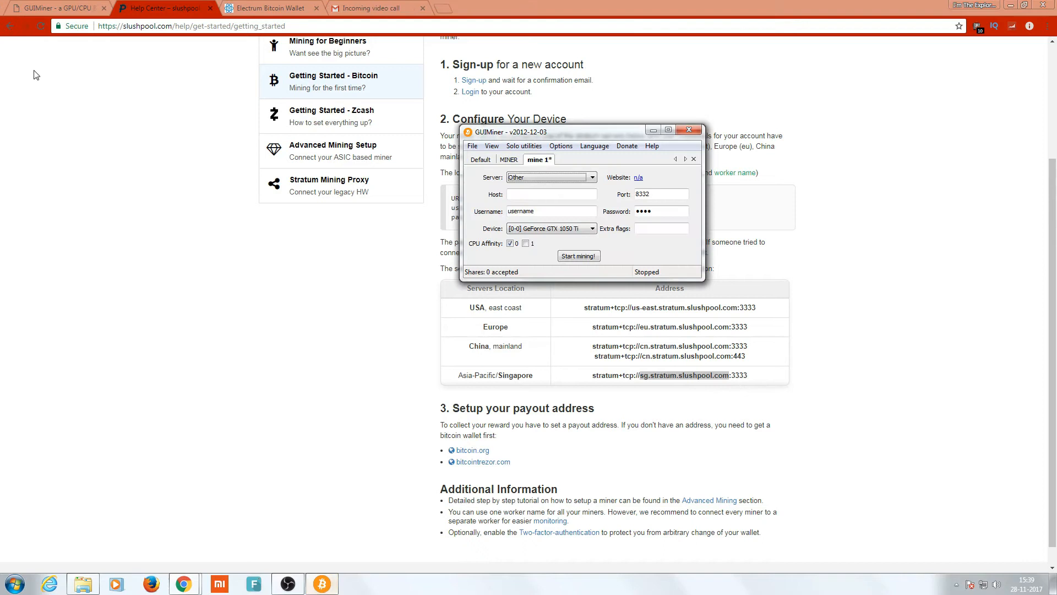
right_click(552, 195)
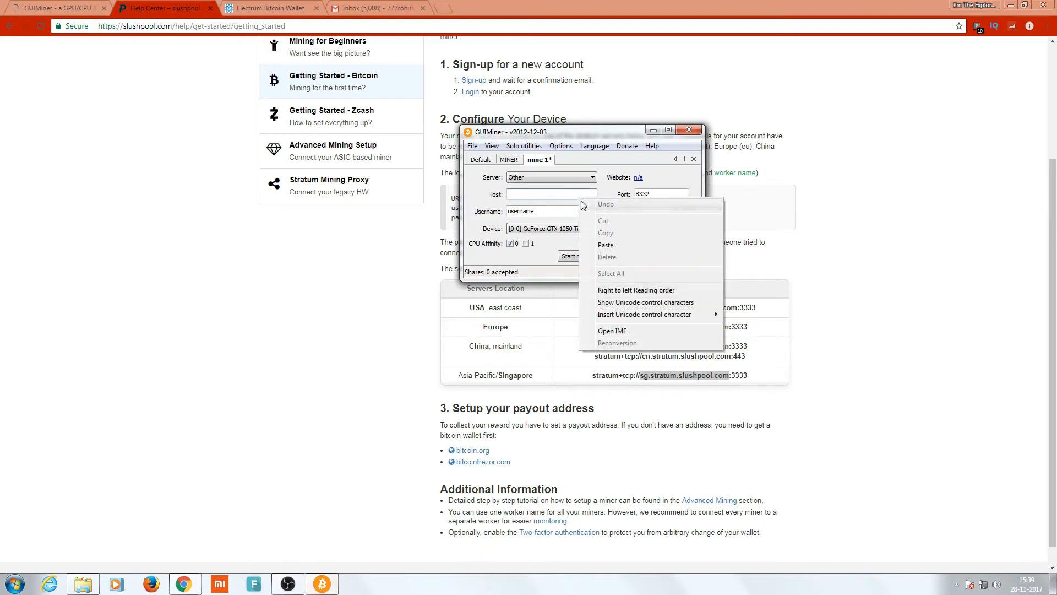
left_click(606, 244)
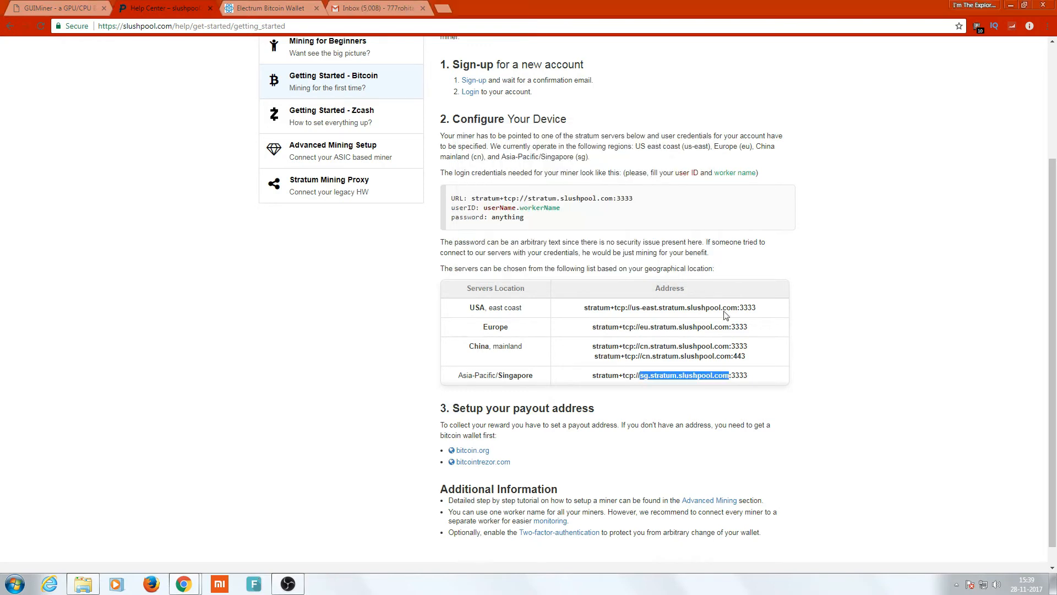
scroll("up", 3)
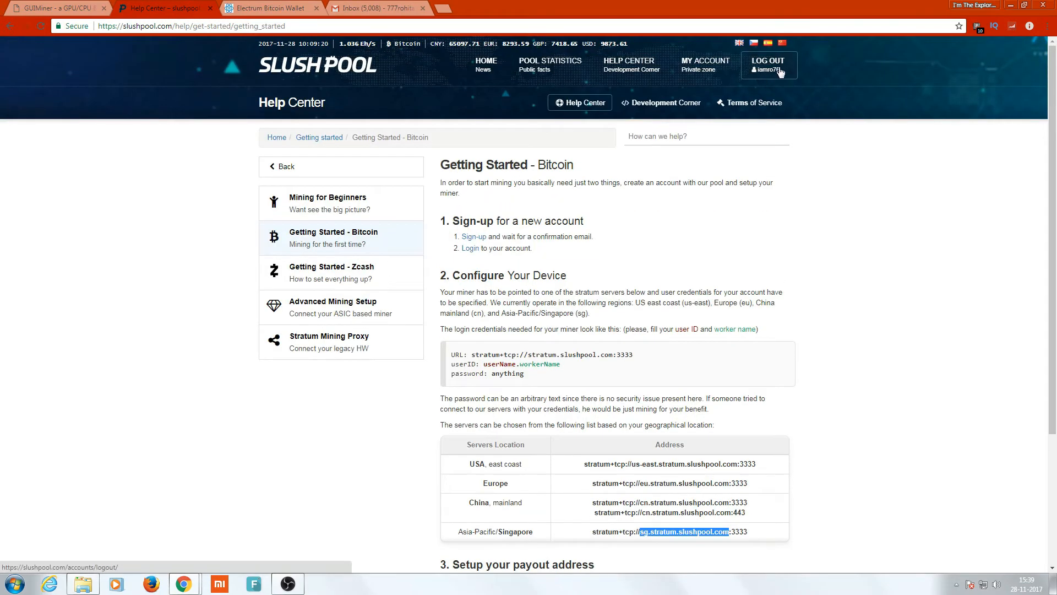
mouse_move(336, 385)
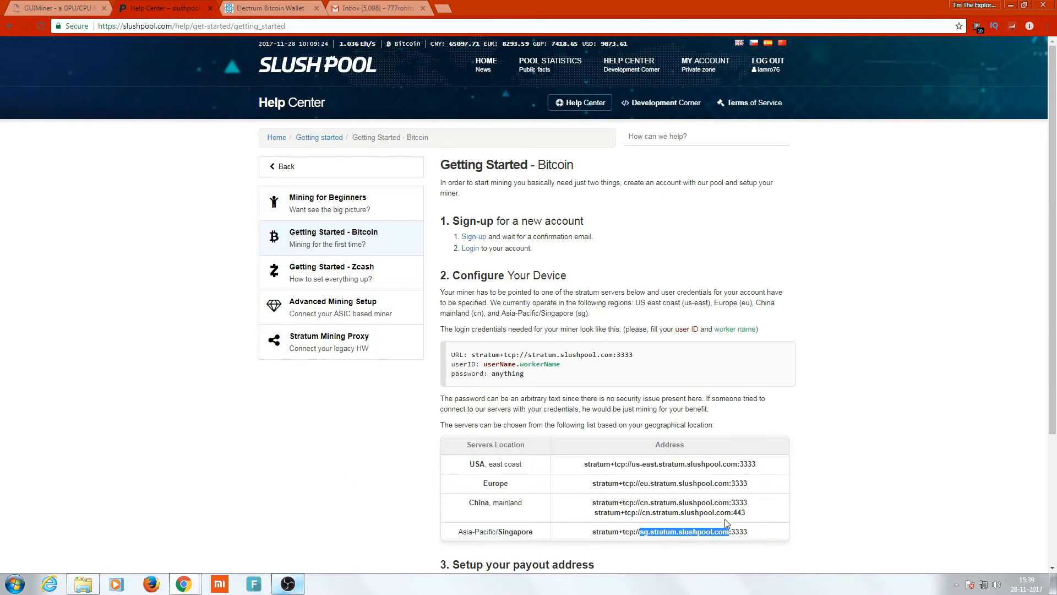
Step: Enter the pool account name 'iamro76' in GUIMiner's Username field
left_click(951, 584)
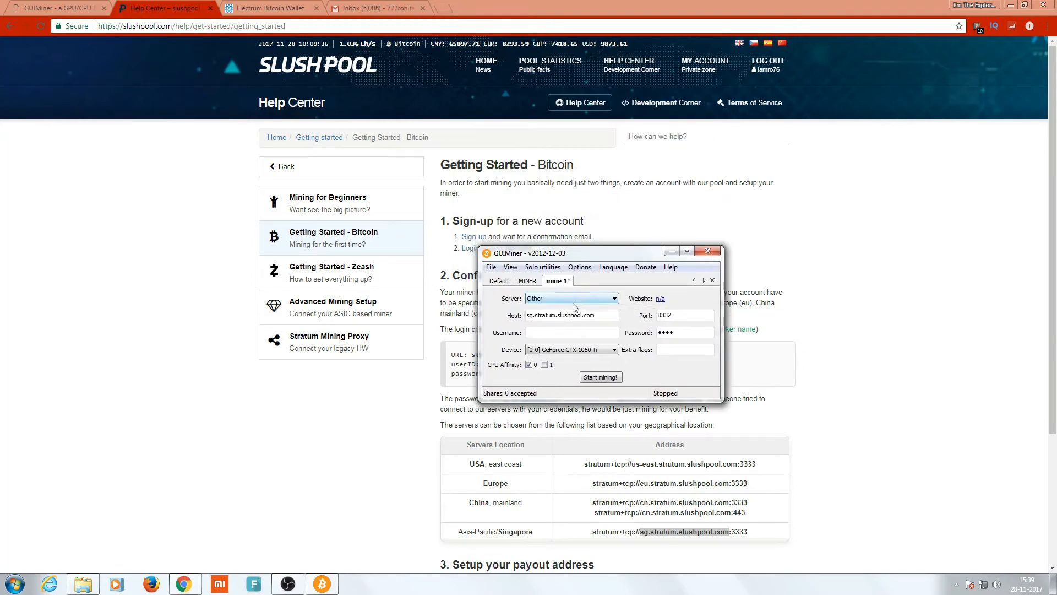
left_click(571, 332)
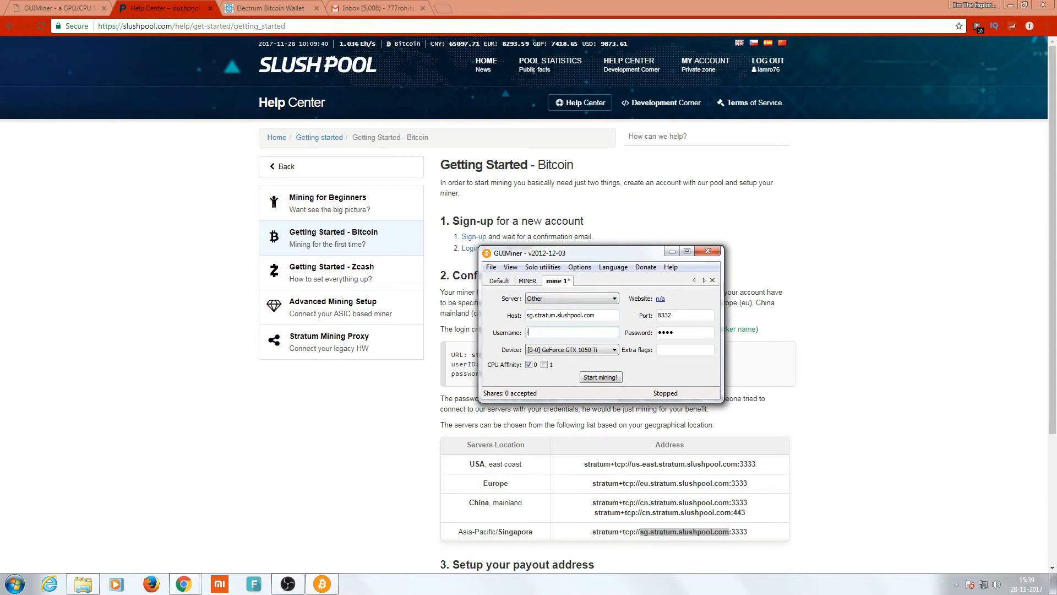
type("iamro7")
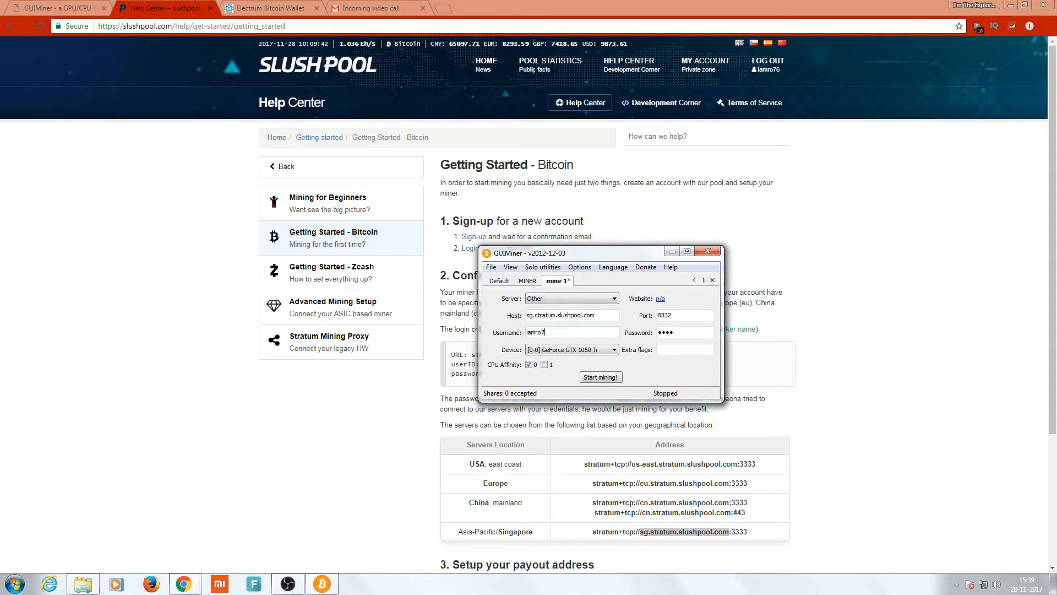
type("6")
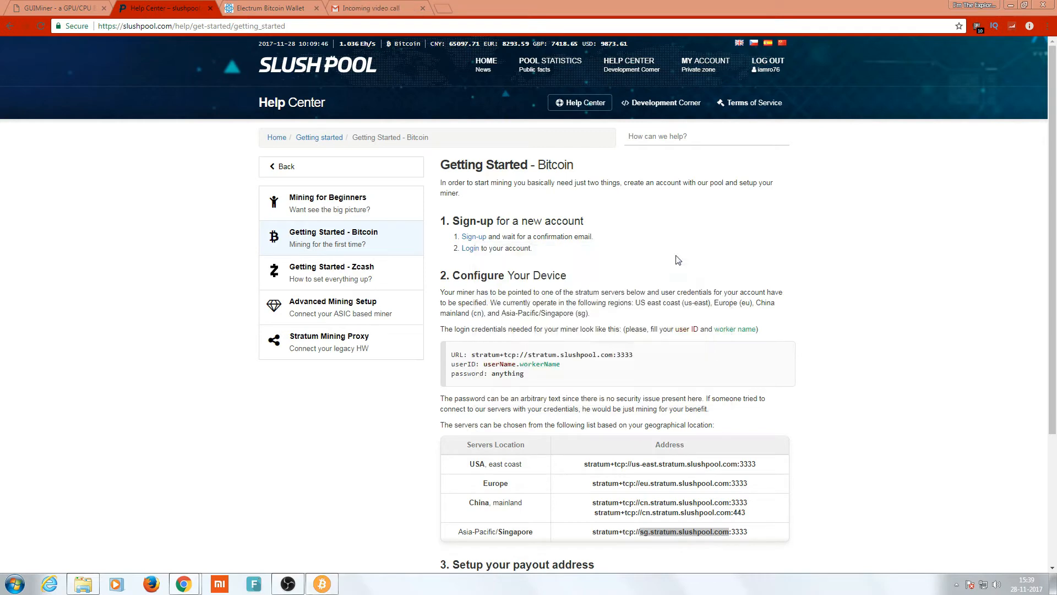
left_click(705, 64)
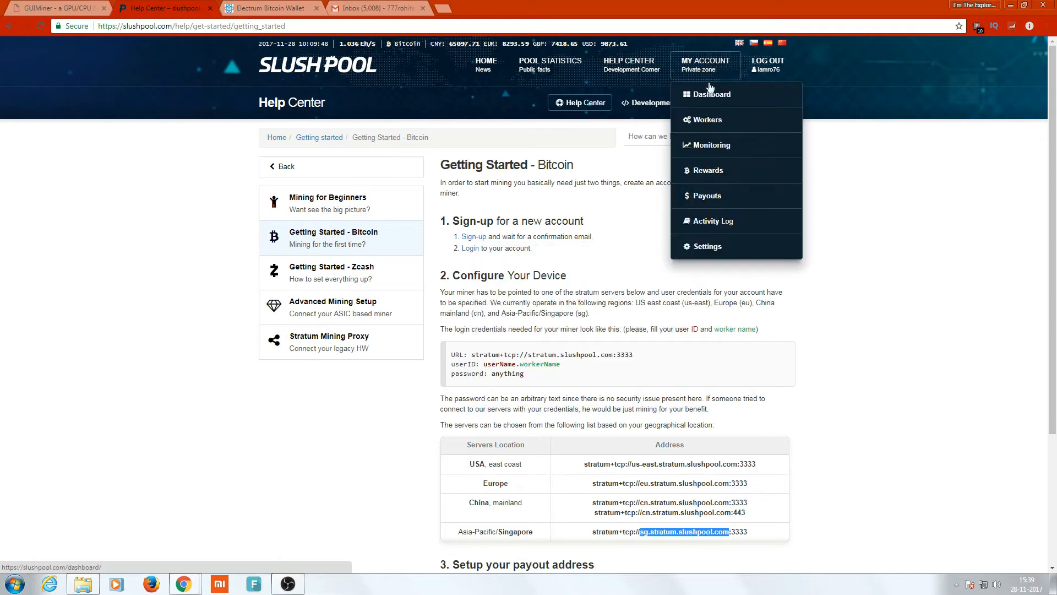
mouse_move(706, 122)
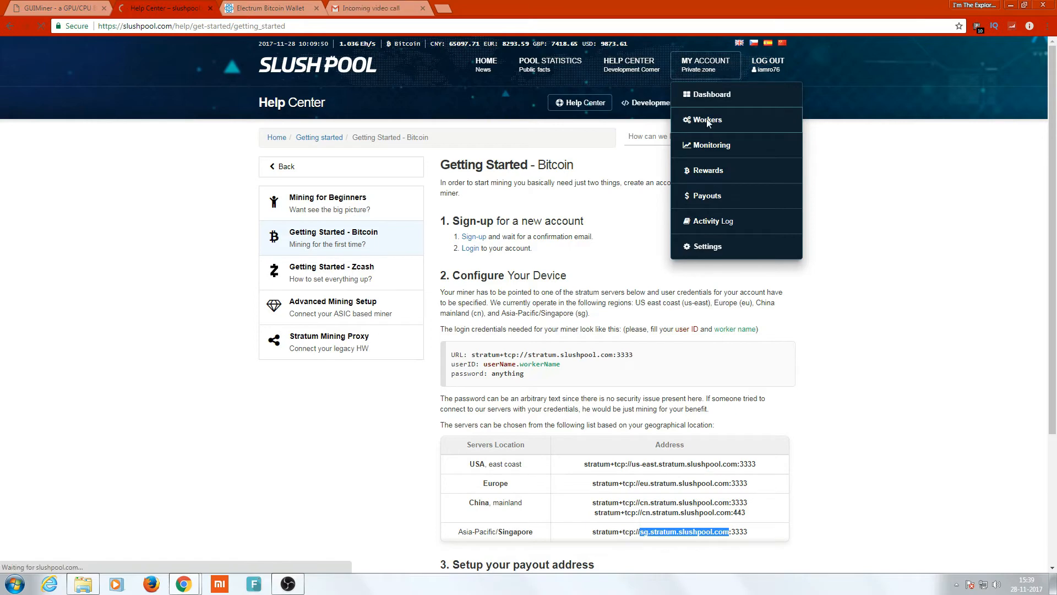
Step: In the account's Workers list, rename the existing worker 'miner' to 'mine'
left_click(705, 120)
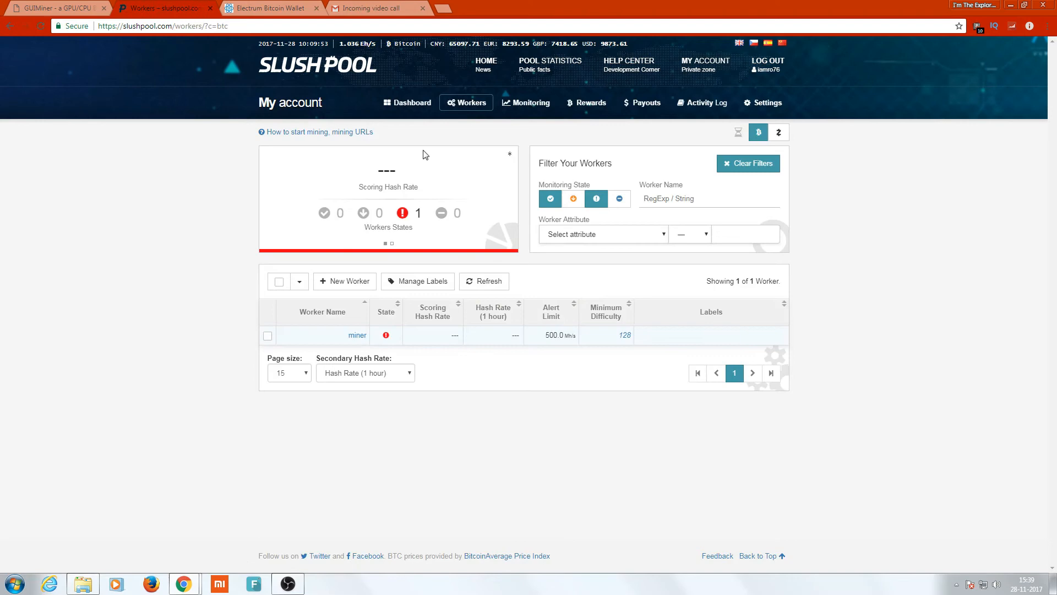
mouse_move(358, 340)
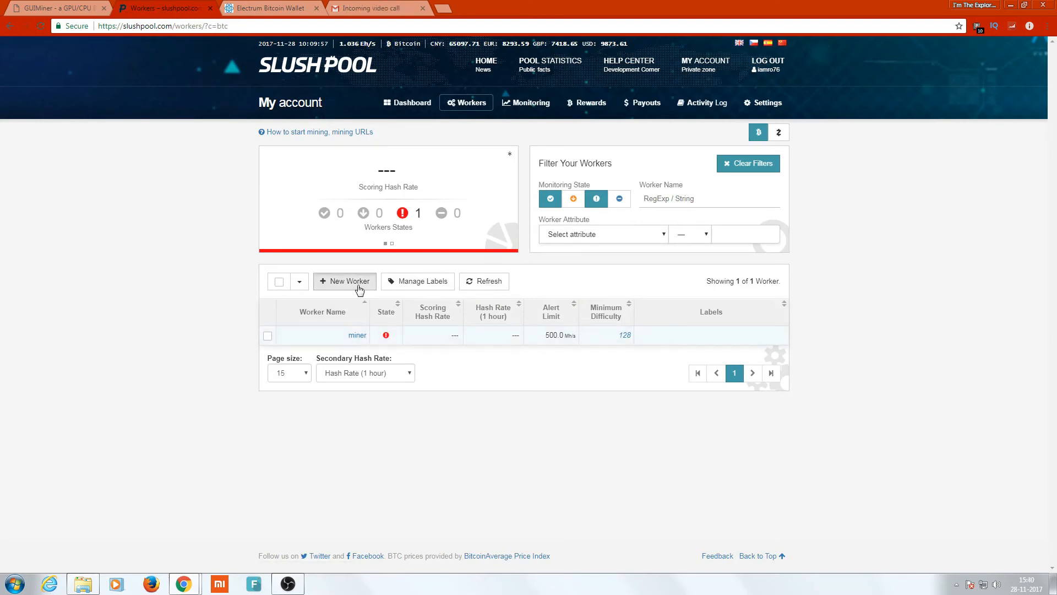
left_click(344, 282)
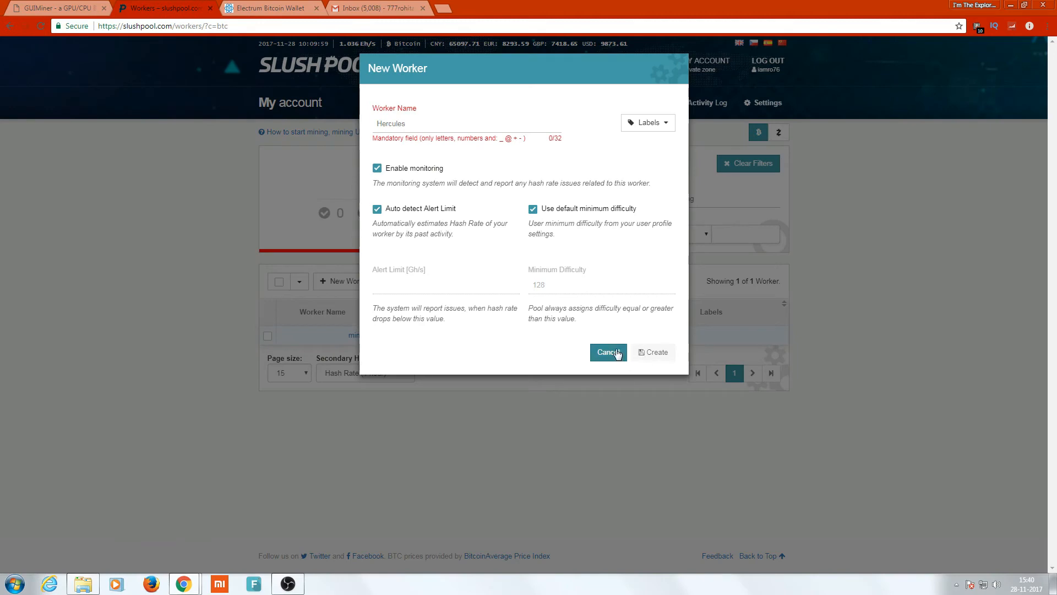
left_click(608, 352)
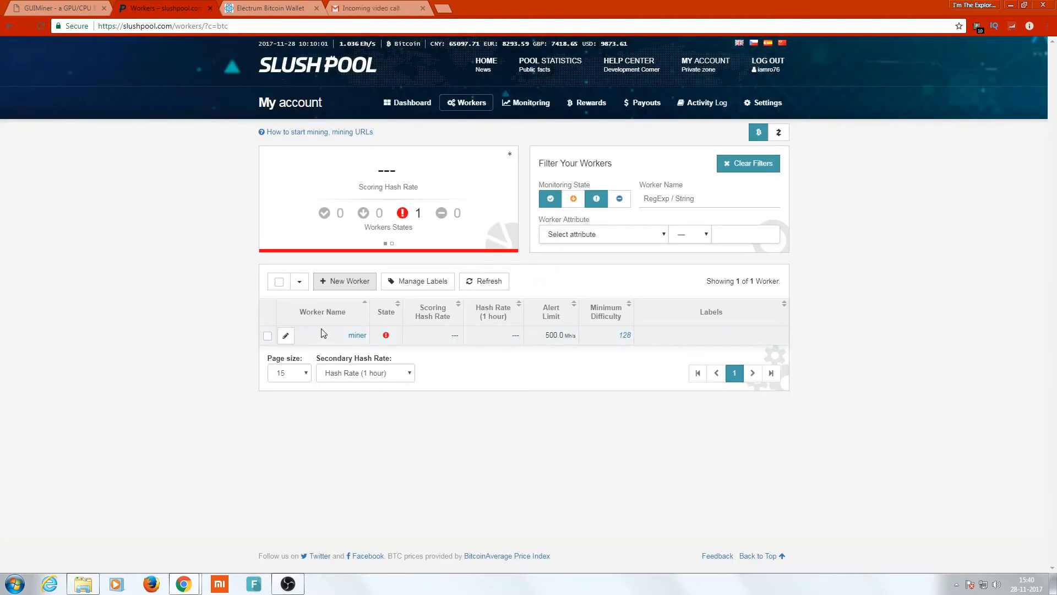
left_click(285, 335)
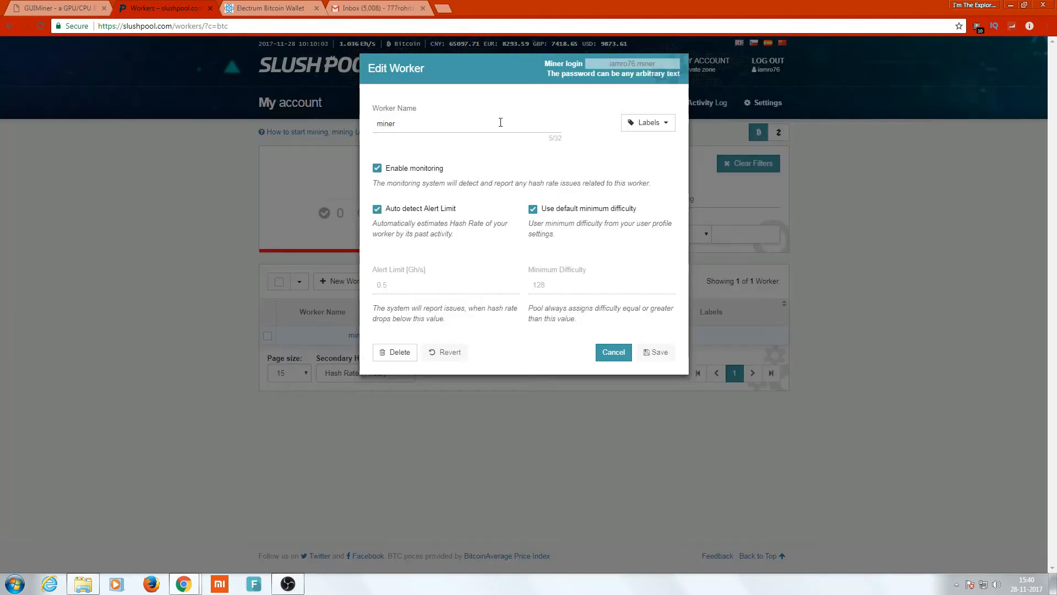
key("Backspace")
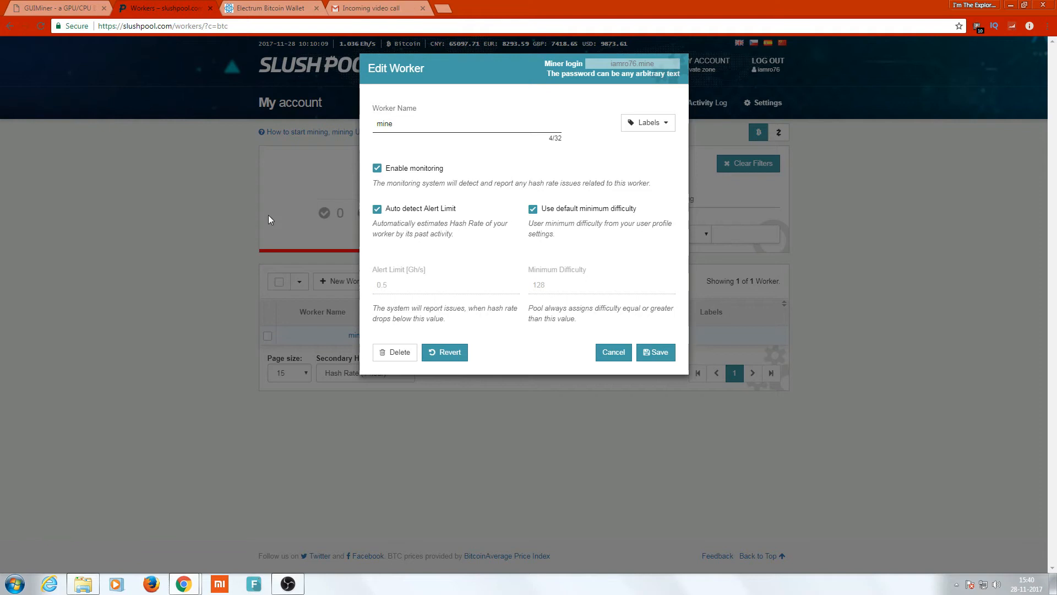
left_click(655, 352)
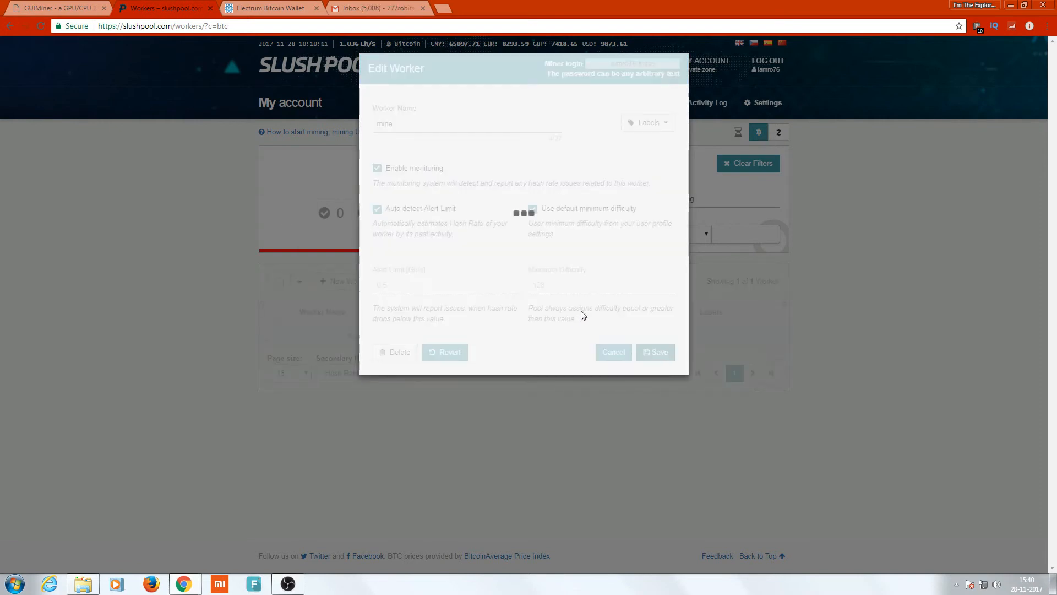
left_click(612, 352)
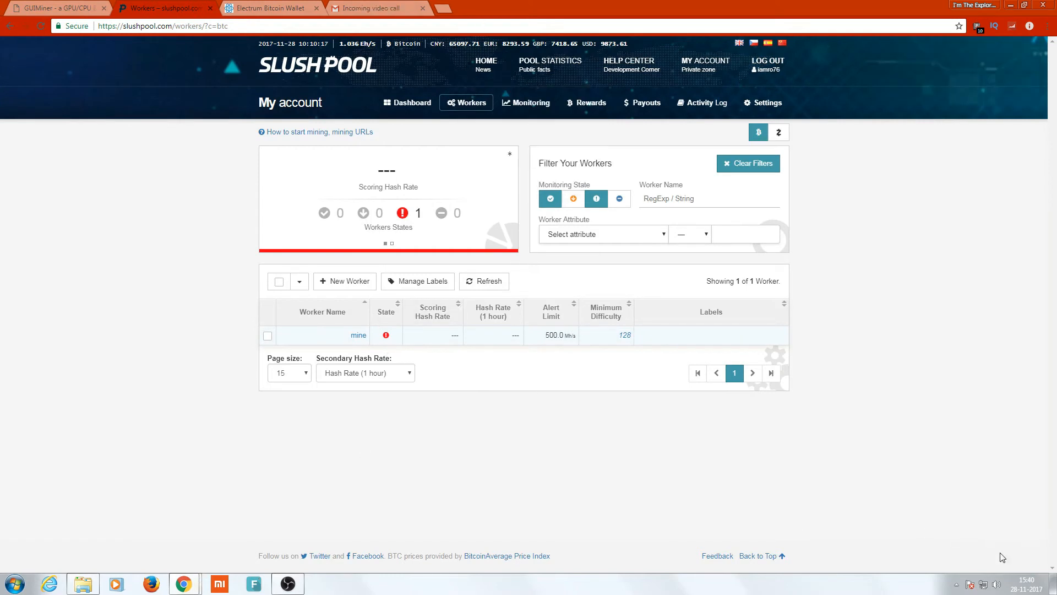
left_click(956, 584)
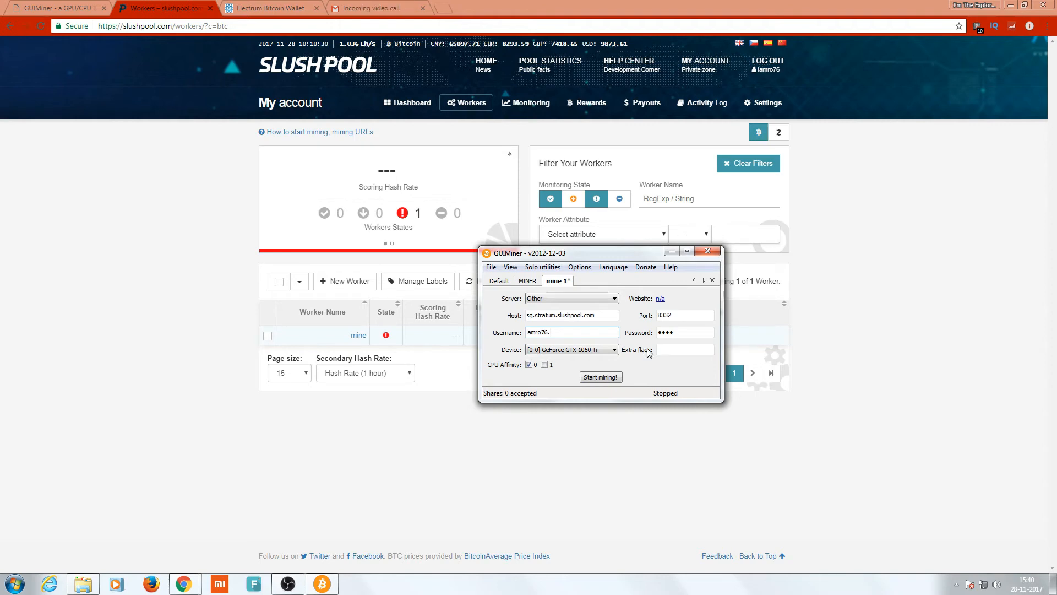
Step: Append the worker suffix 'mine' to the GUIMiner username
type("mine")
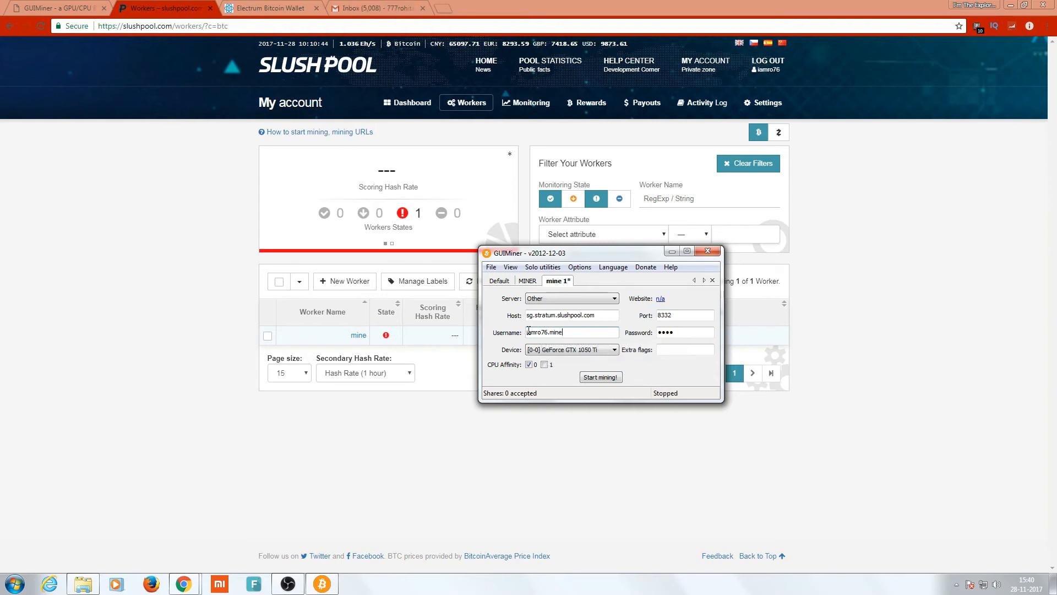
mouse_move(571, 331)
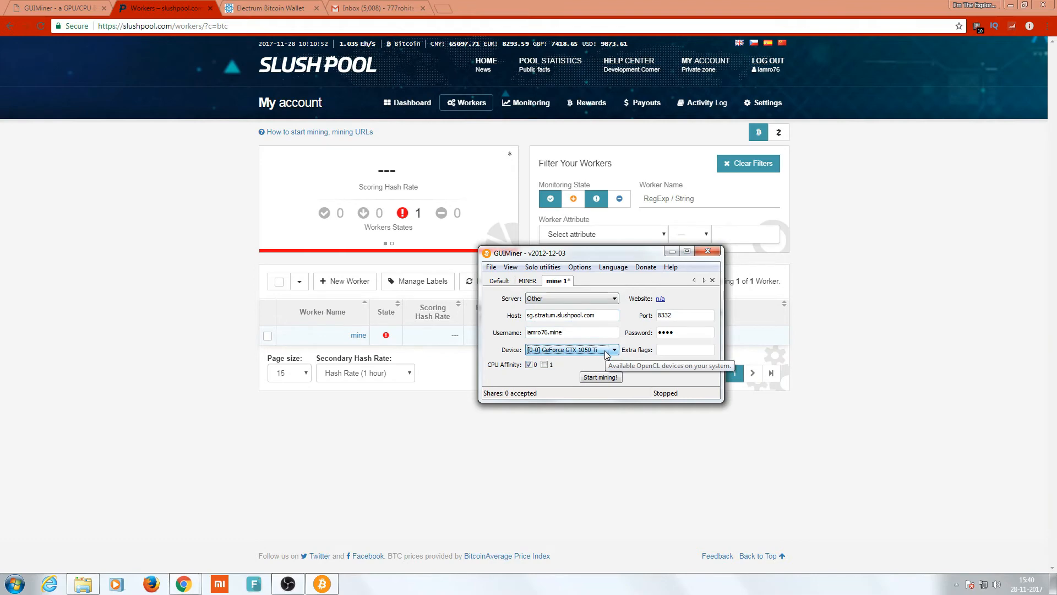
mouse_move(558, 378)
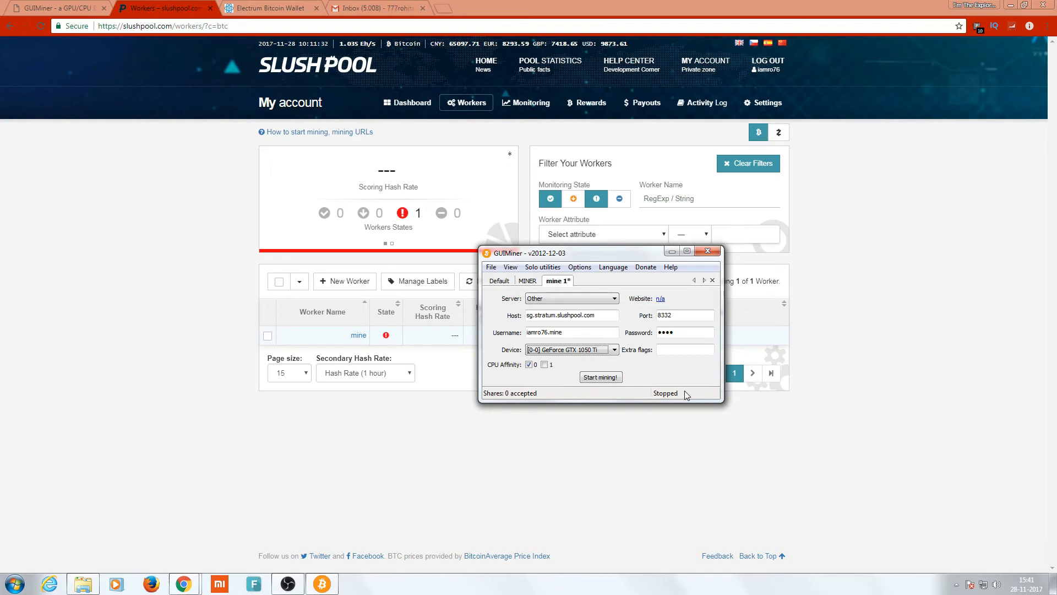
mouse_move(672, 417)
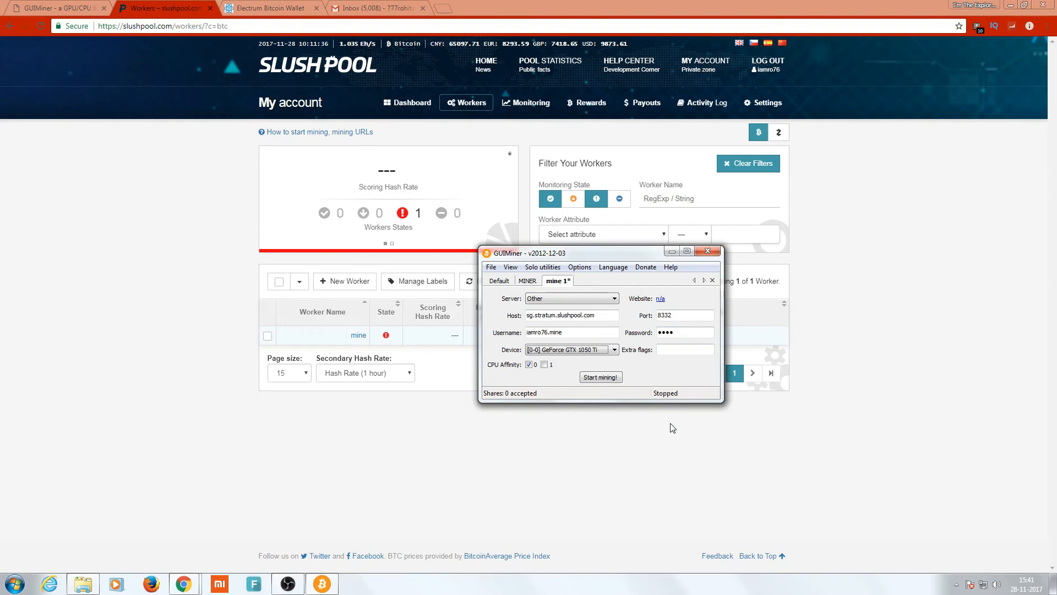
mouse_move(662, 386)
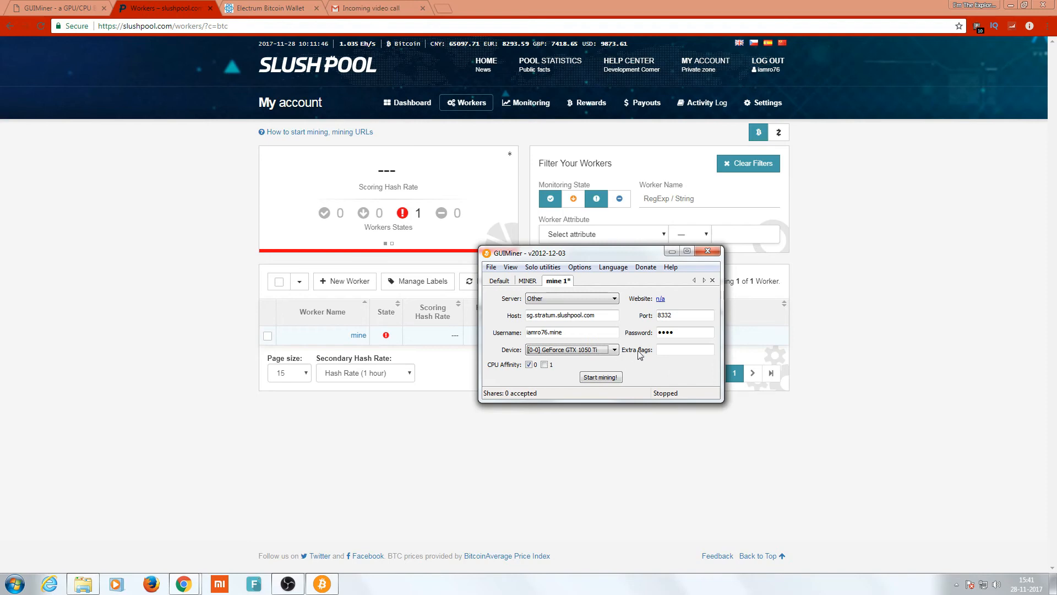
mouse_move(682, 315)
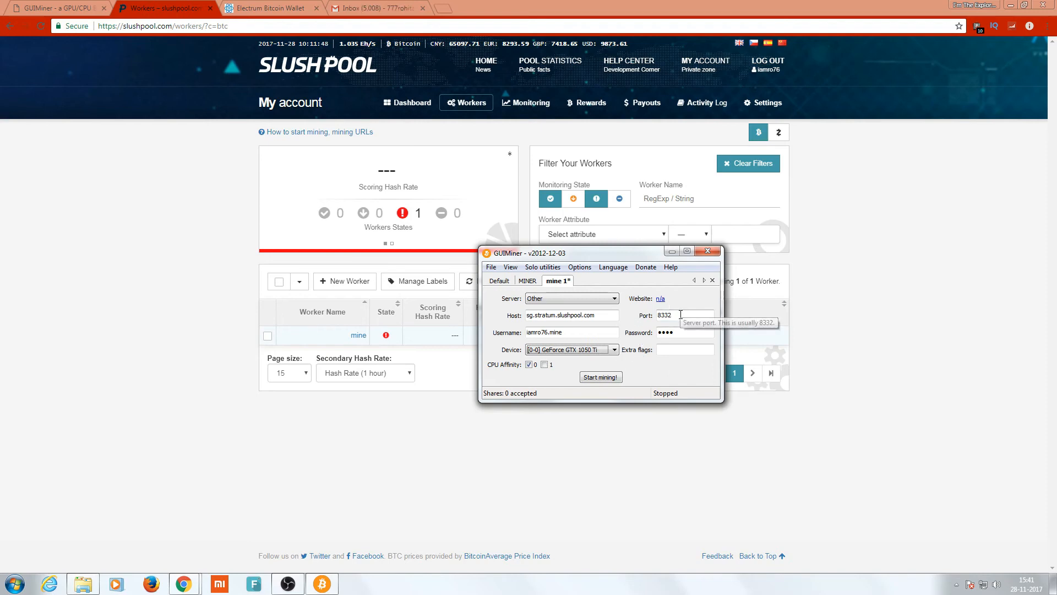
mouse_move(598, 352)
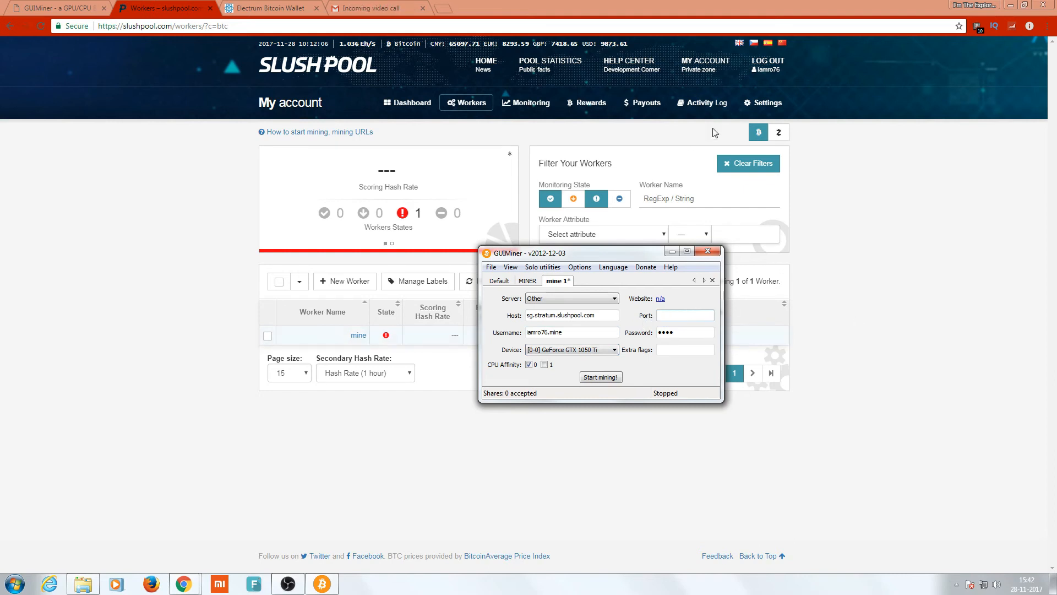
Step: Go through Help Center to the Getting Started - Bitcoin guide's stratum server list
left_click(628, 61)
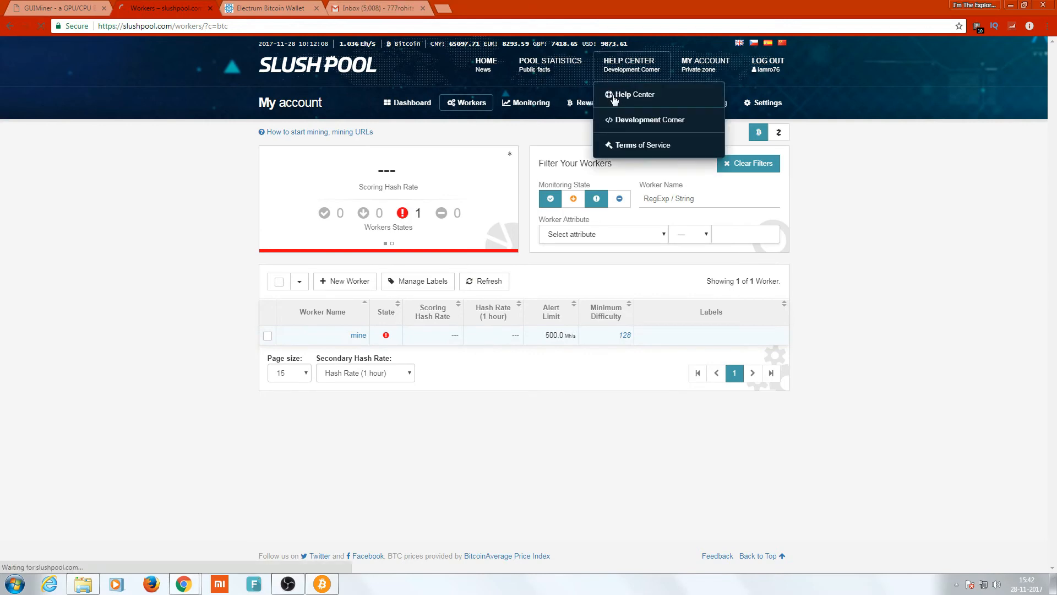
left_click(631, 95)
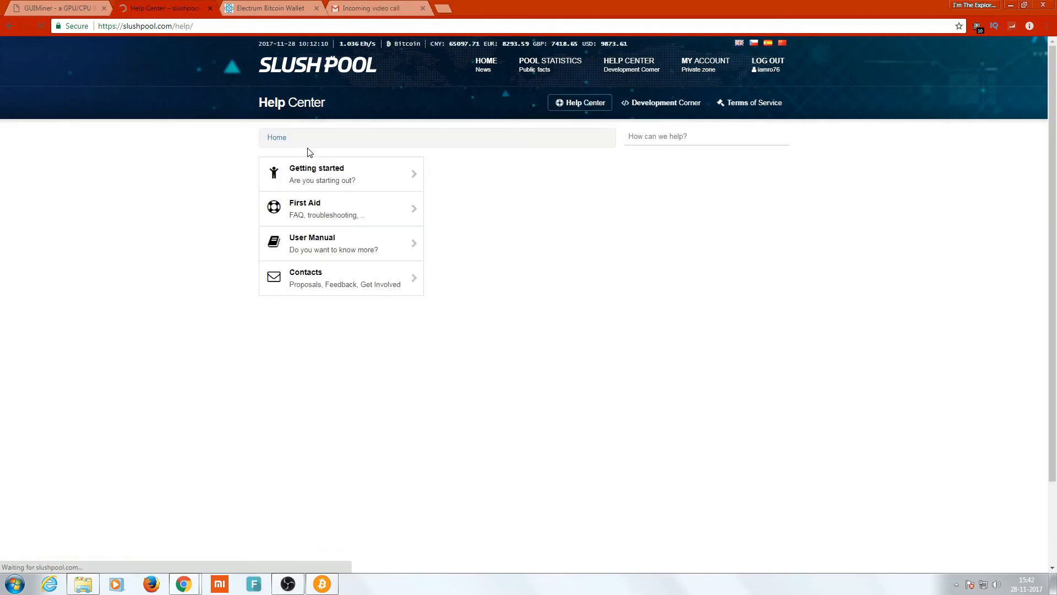
left_click(316, 174)
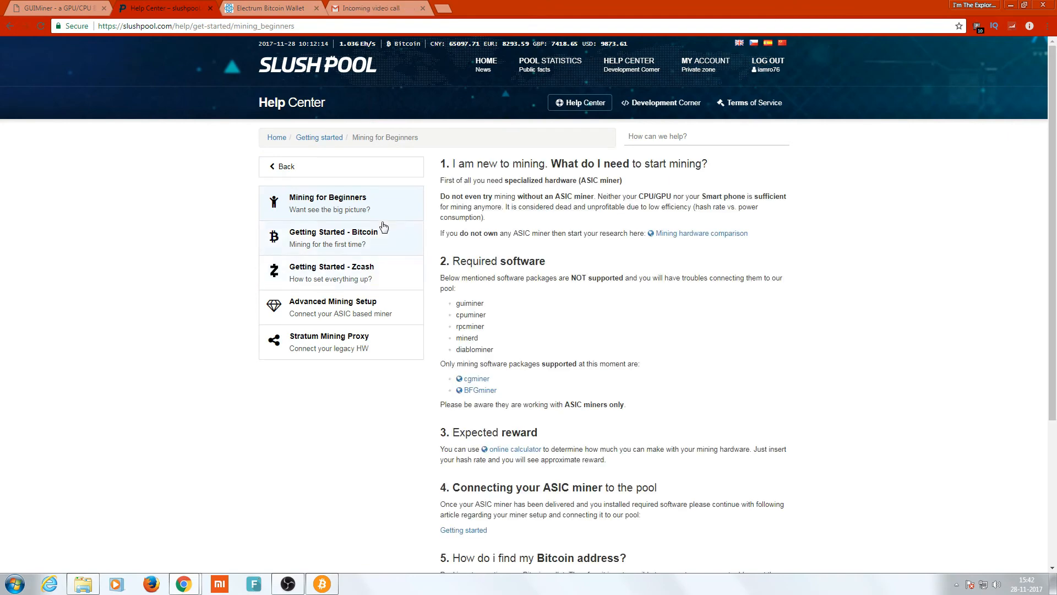
left_click(341, 237)
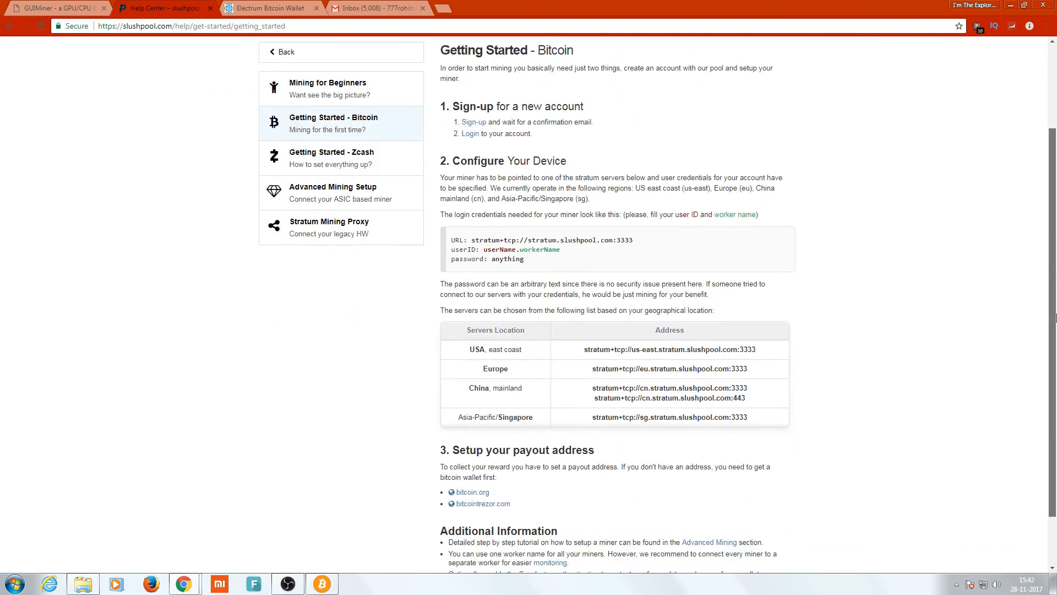
scroll("down", 3)
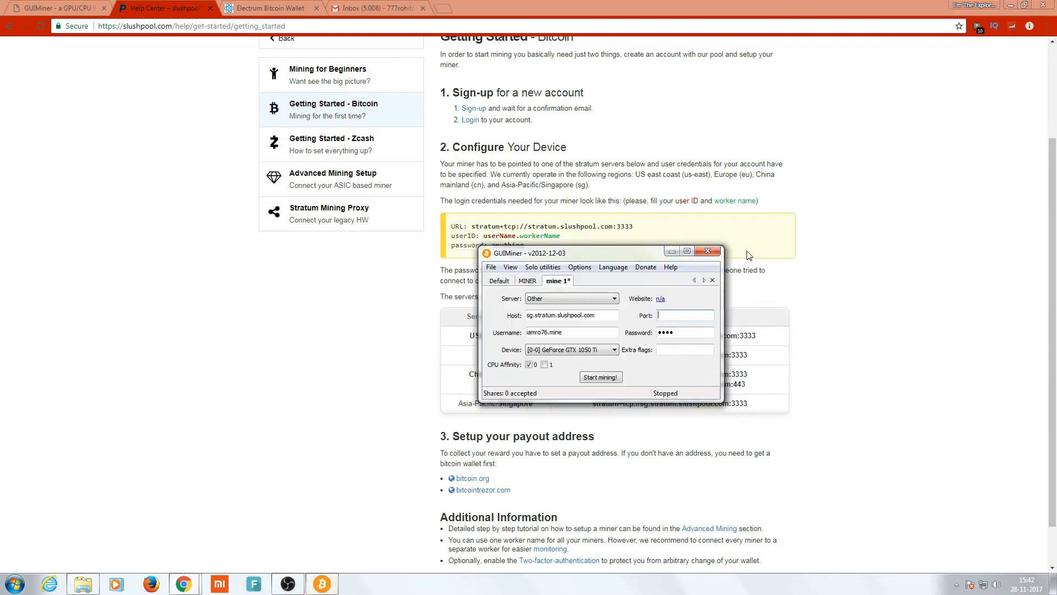
Step: Set the GUIMiner port to 3333 and start mining
type("3333")
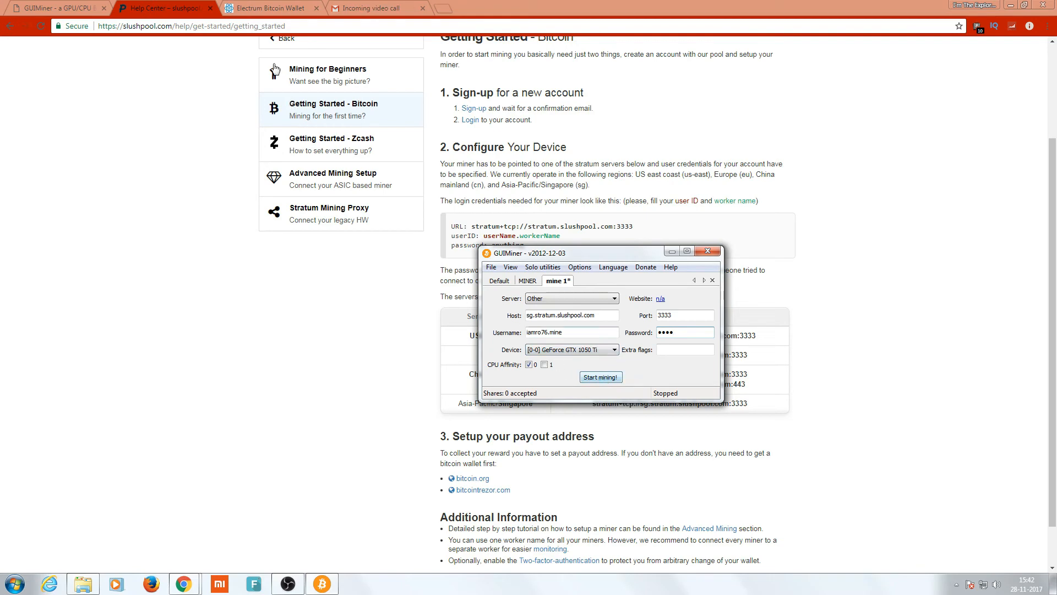
left_click(375, 8)
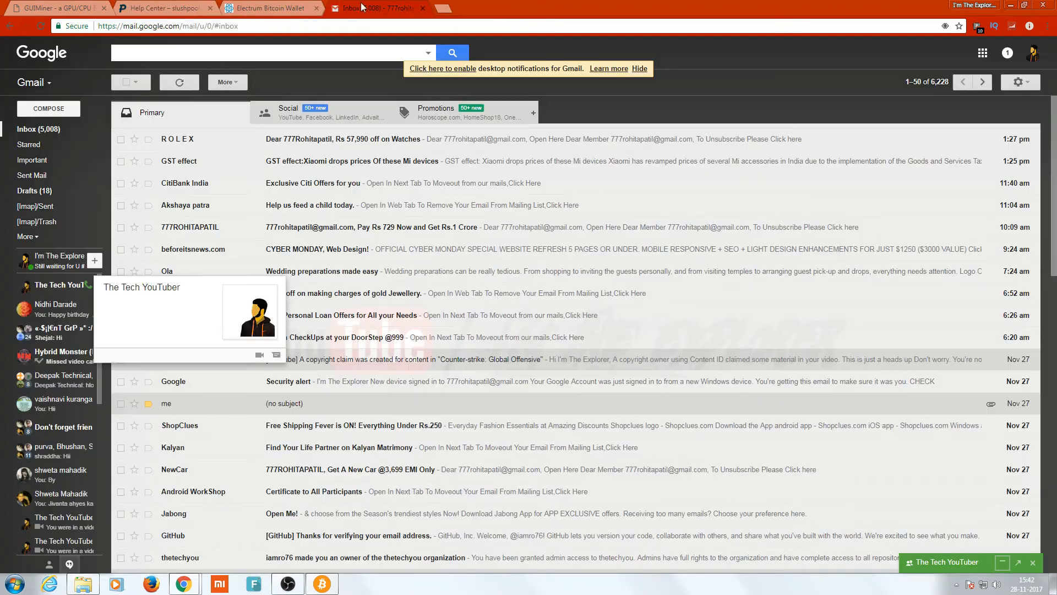
left_click(165, 7)
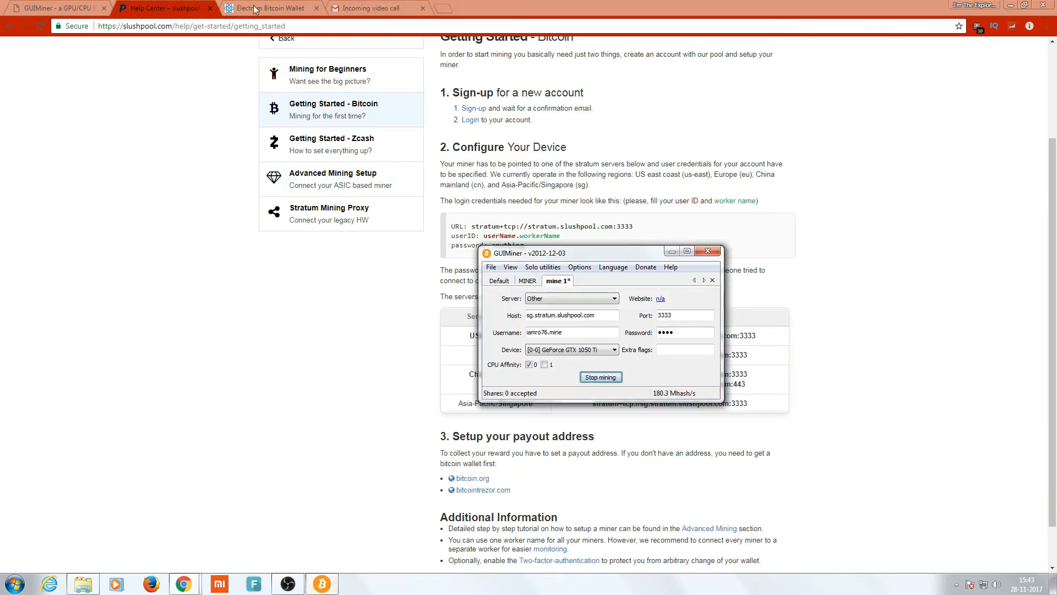
Step: Open the Slush Pool account dashboard from My Account
left_click(712, 251)
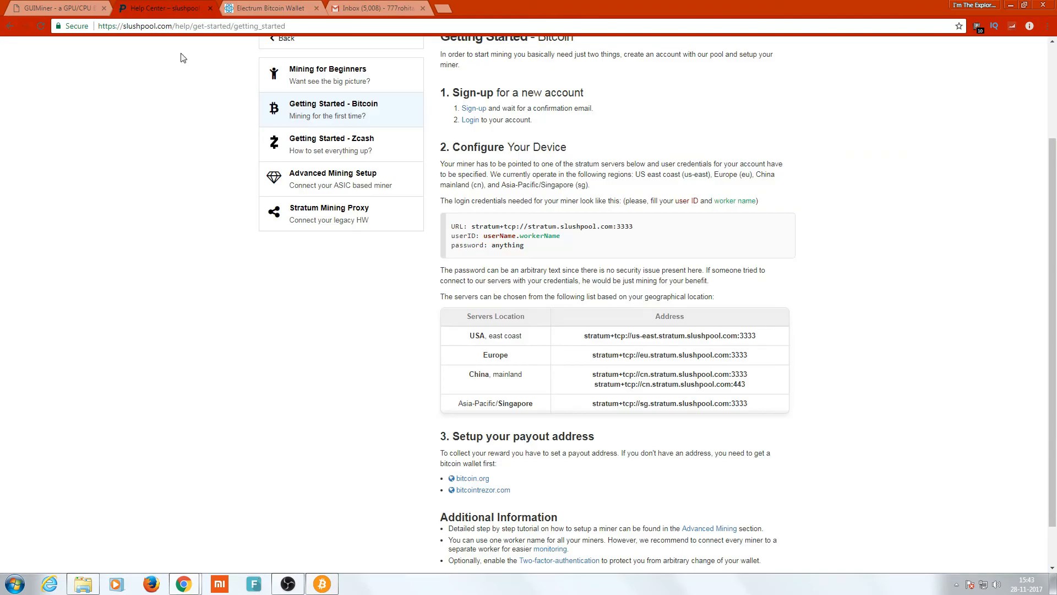
scroll("up", 3)
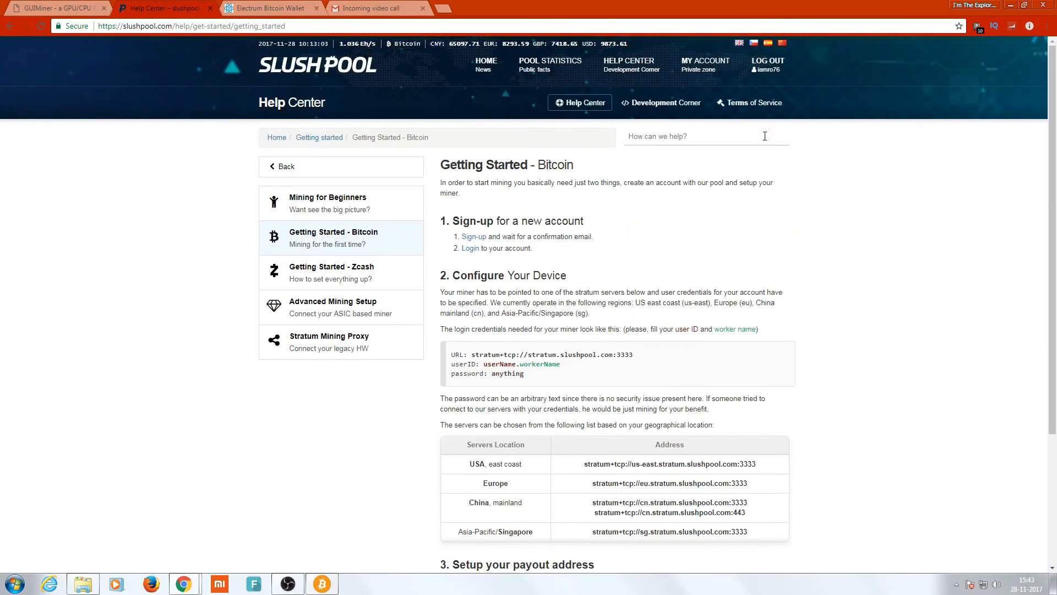
left_click(705, 64)
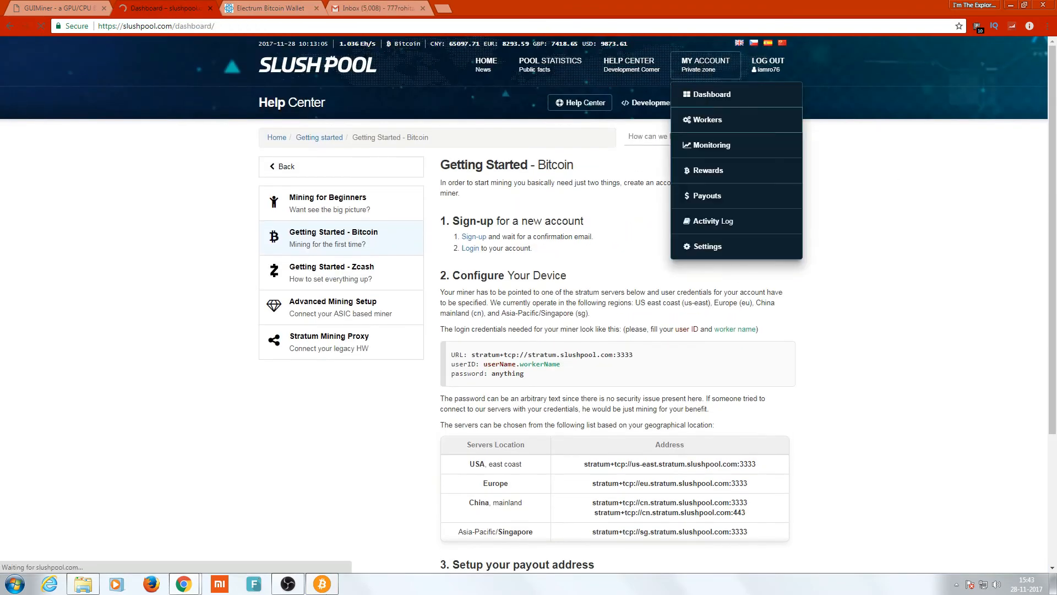
left_click(708, 93)
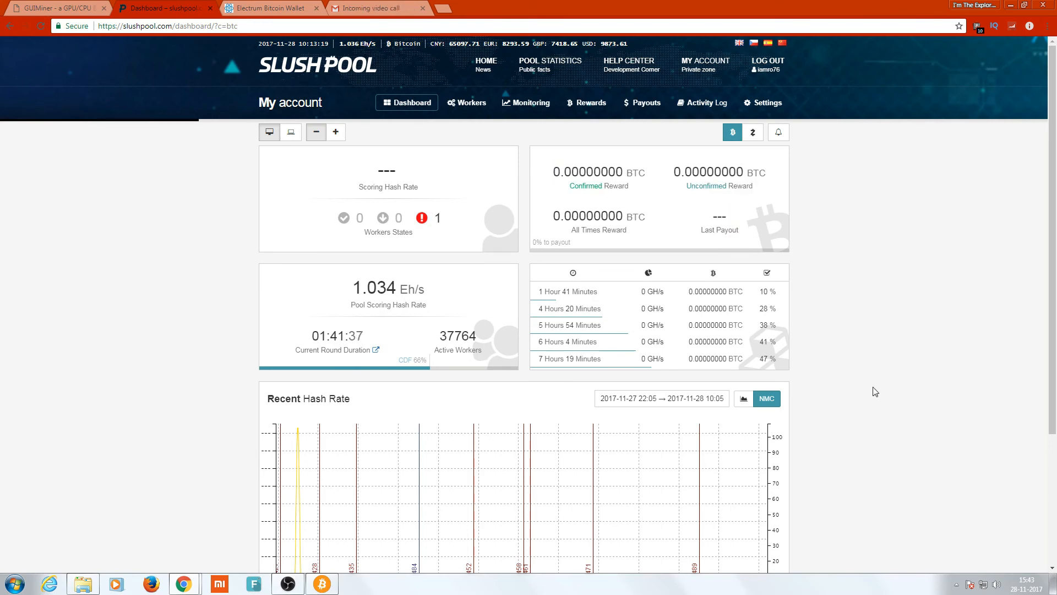
Step: Reload the dashboard statistics and bring up GUIMiner to check accepted shares
scroll("down", 3)
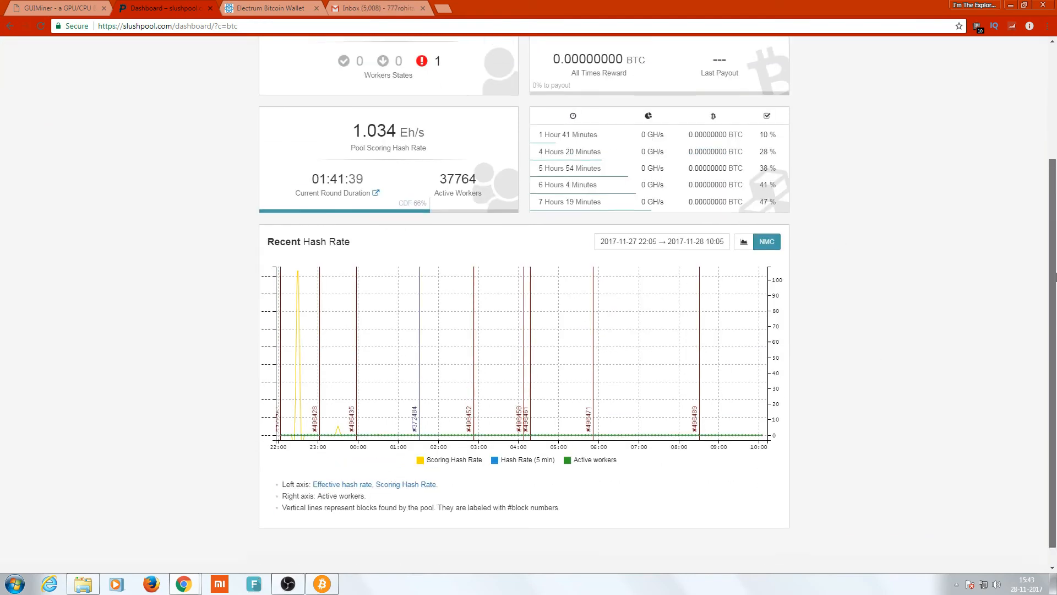
scroll("up", 3)
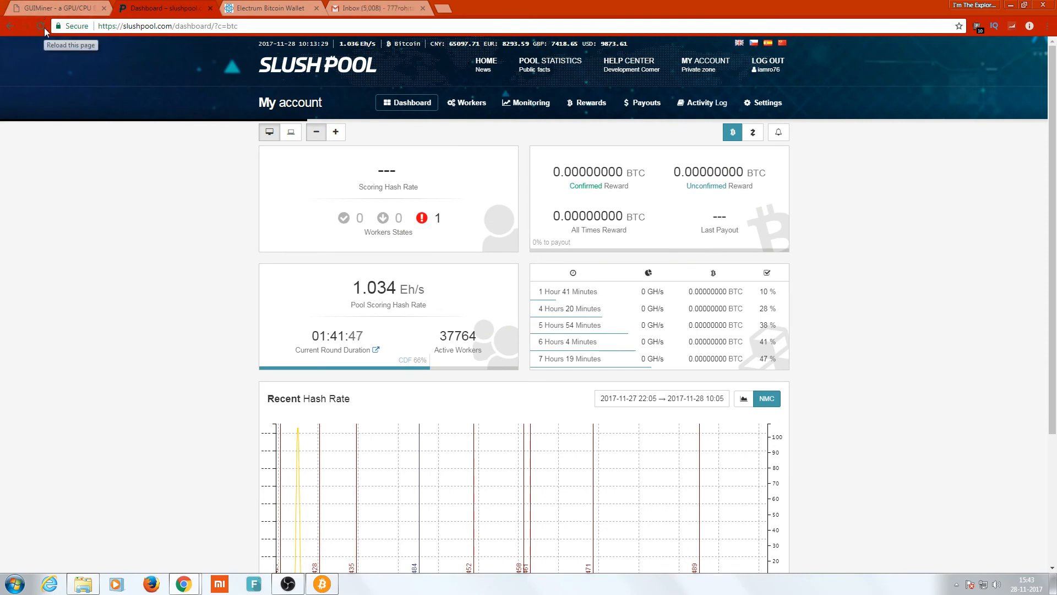
left_click(40, 26)
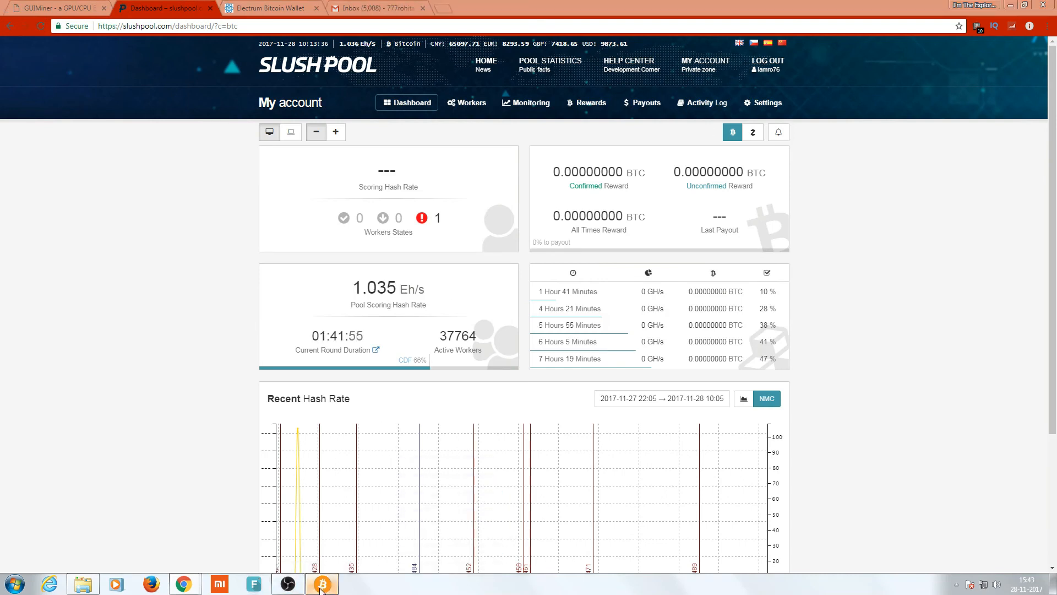
left_click(322, 583)
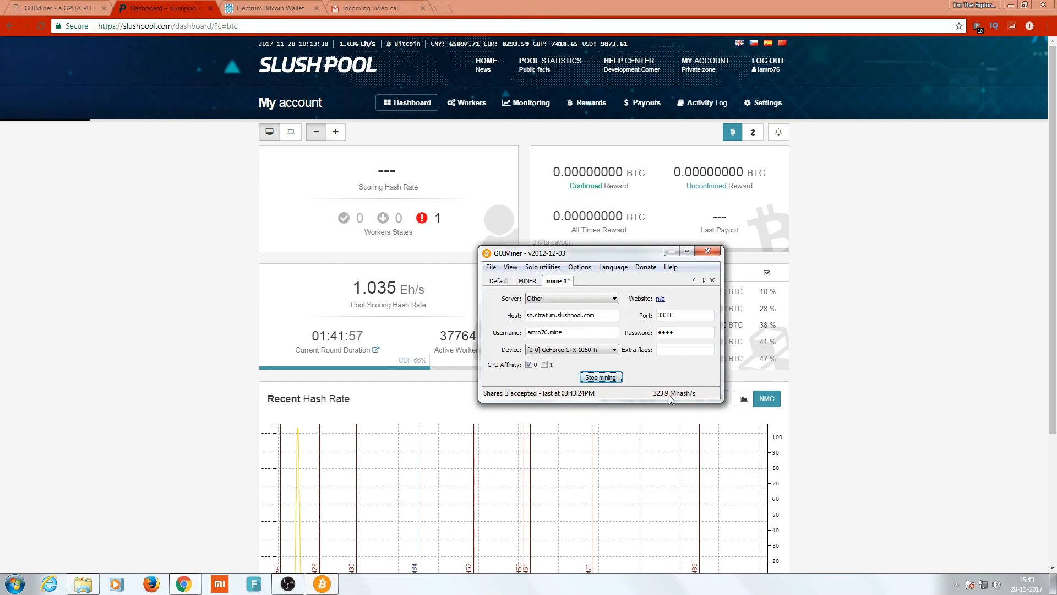